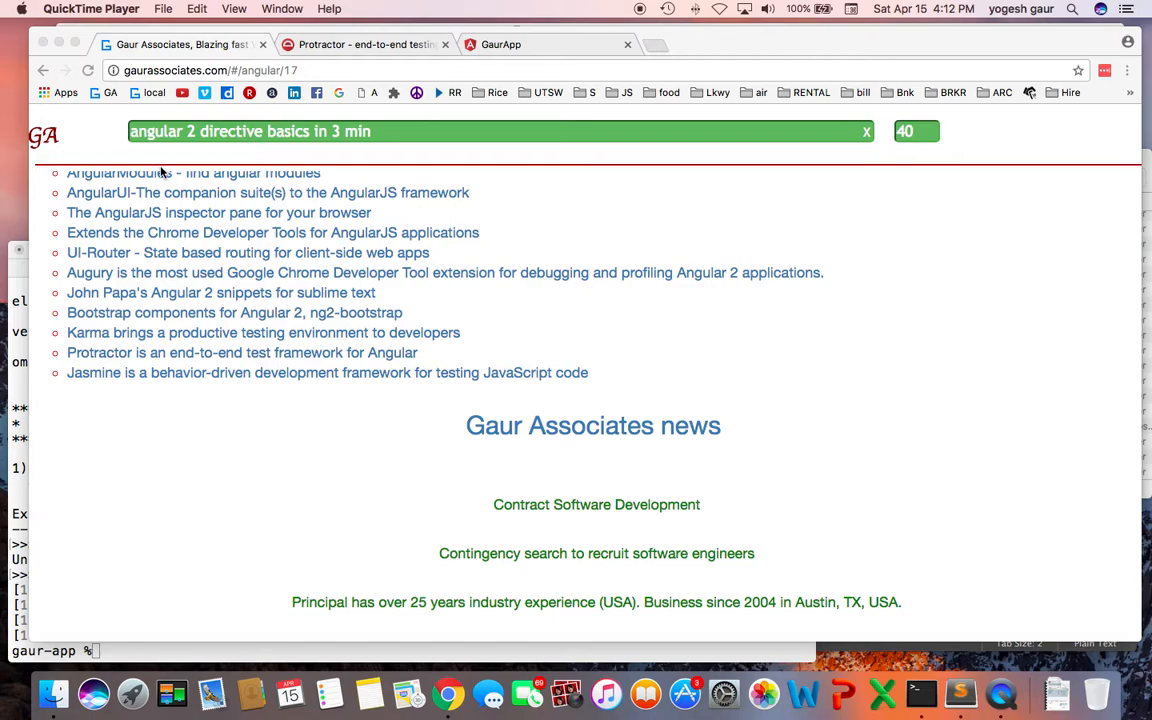
{"action": "mouse_move", "coordinate": [556, 258]}
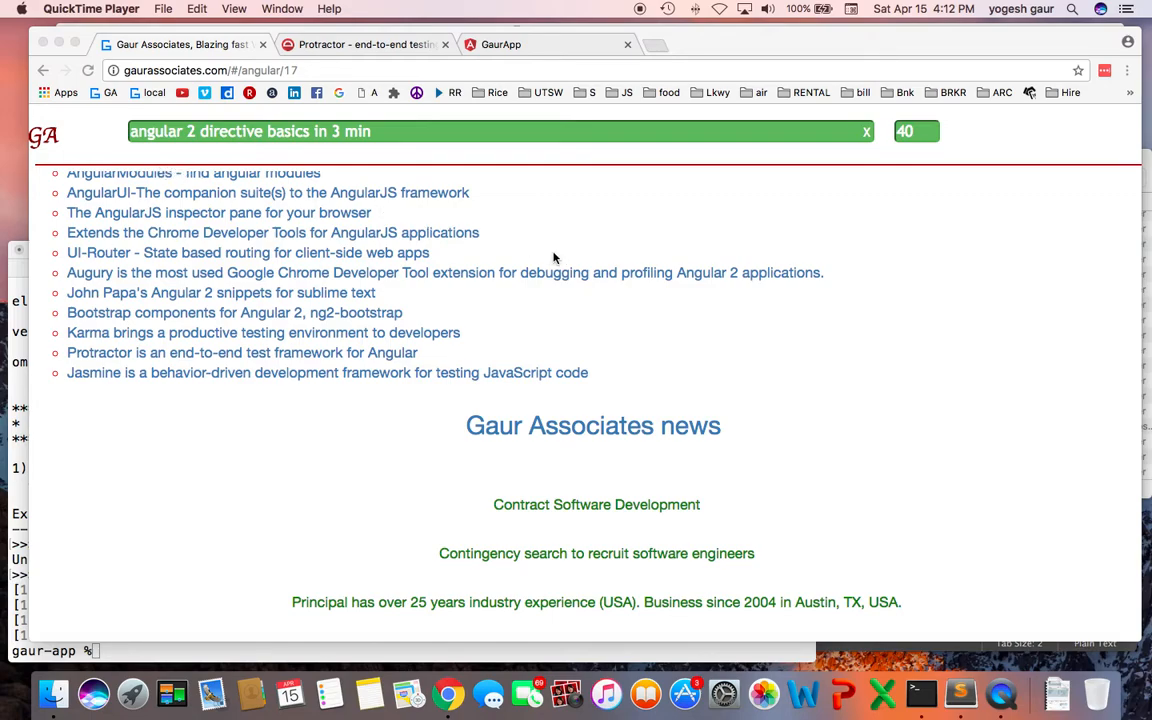
{"action": "mouse_move", "coordinate": [632, 240]}
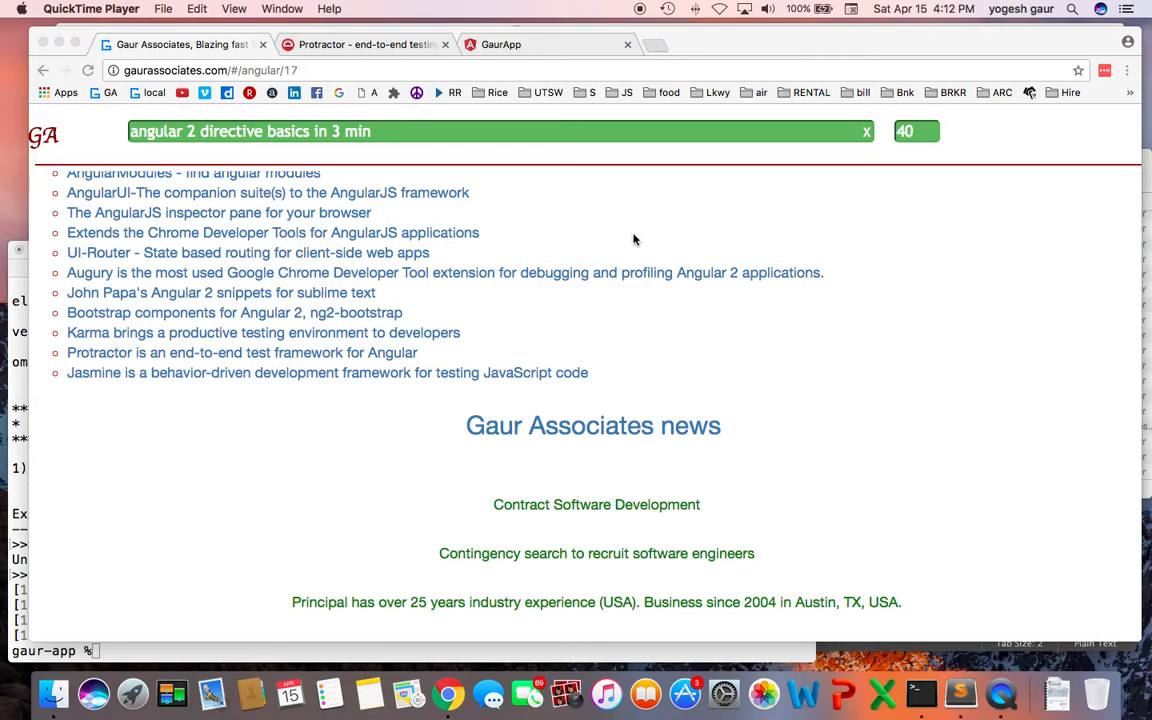
Bring the Protractor Using Locators docs tab forward, scrolled to its top heading.
{"action": "left_click", "coordinate": [364, 44]}
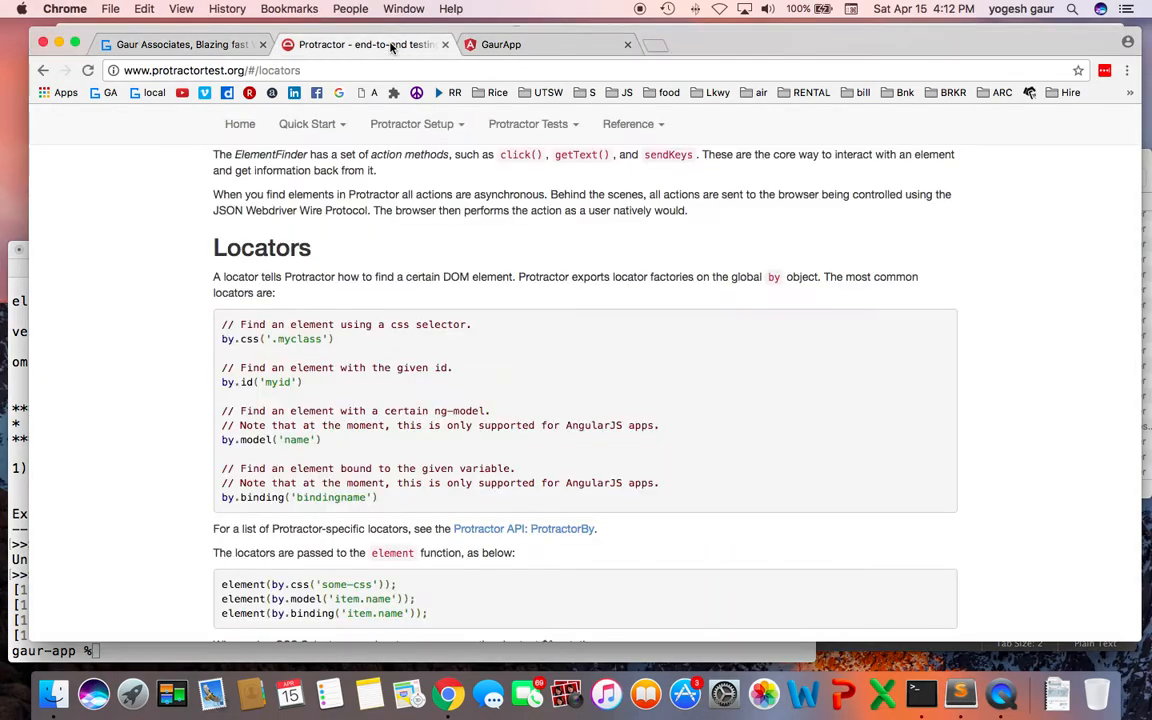
{"action": "scroll", "scroll_direction": "up", "scroll_amount": 3}
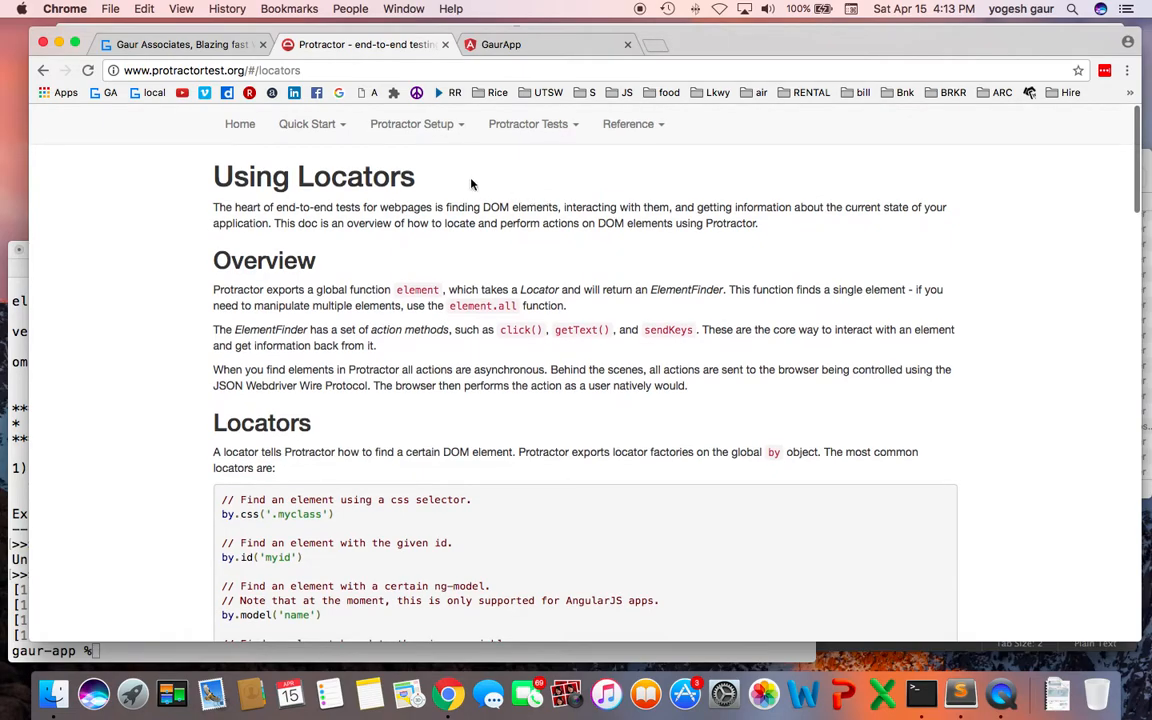
{"action": "mouse_move", "coordinate": [638, 150]}
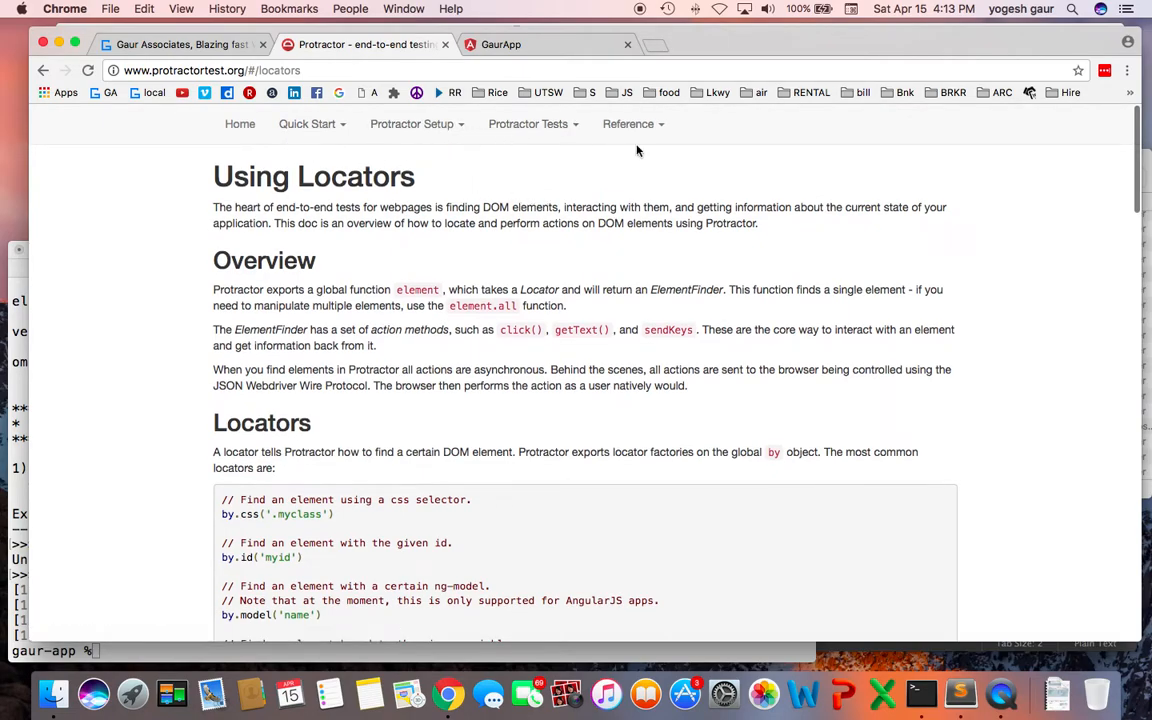
{"action": "mouse_move", "coordinate": [448, 210]}
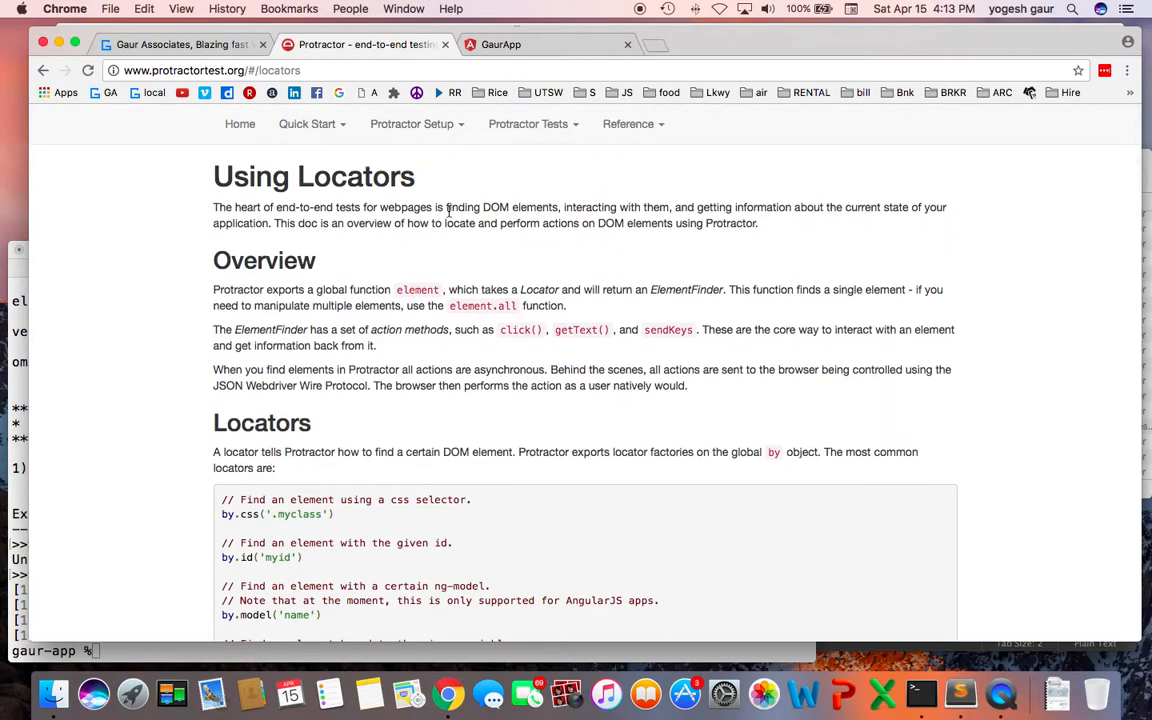
{"action": "mouse_move", "coordinate": [240, 124]}
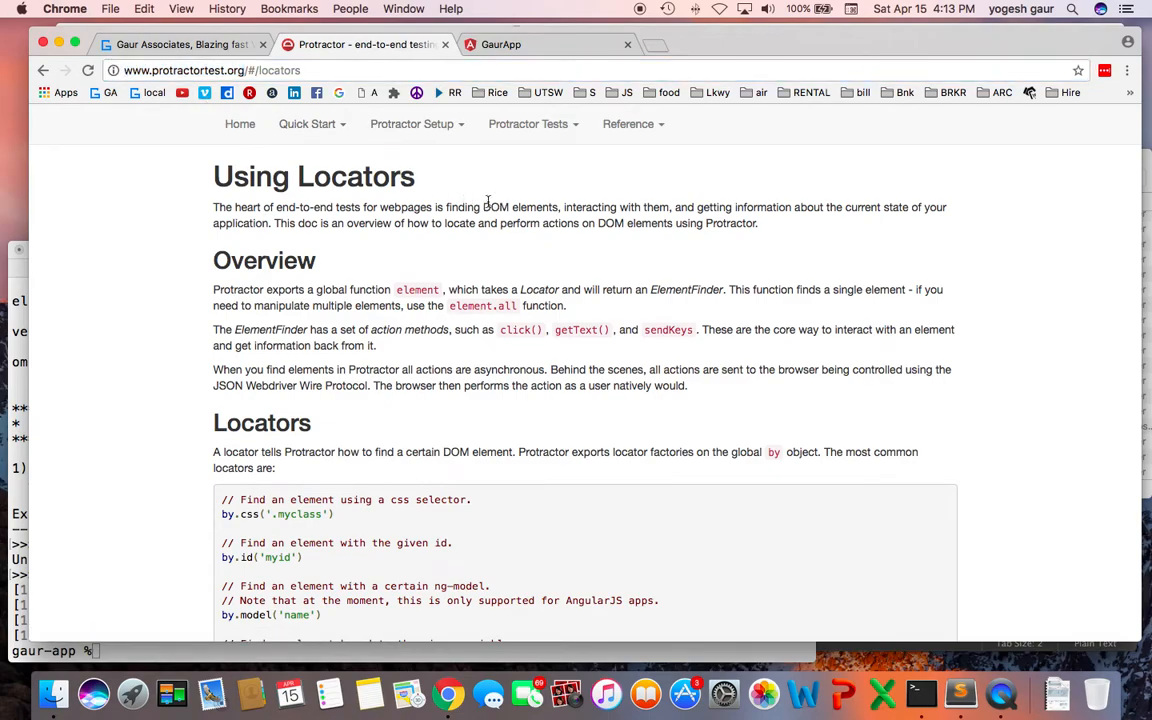
{"action": "mouse_move", "coordinate": [560, 280]}
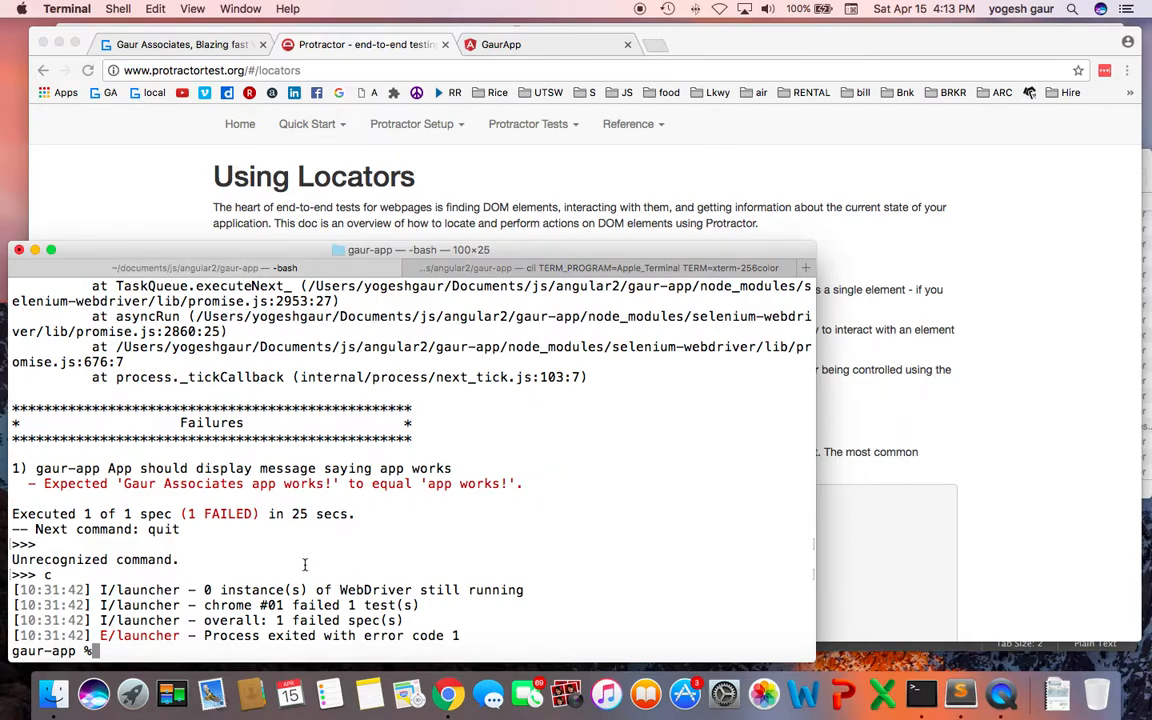
Run ng e2e in Terminal, which fails: 'Gaur Associates app works!' vs 'app works!'.
{"action": "type", "text": "ng e2e"}
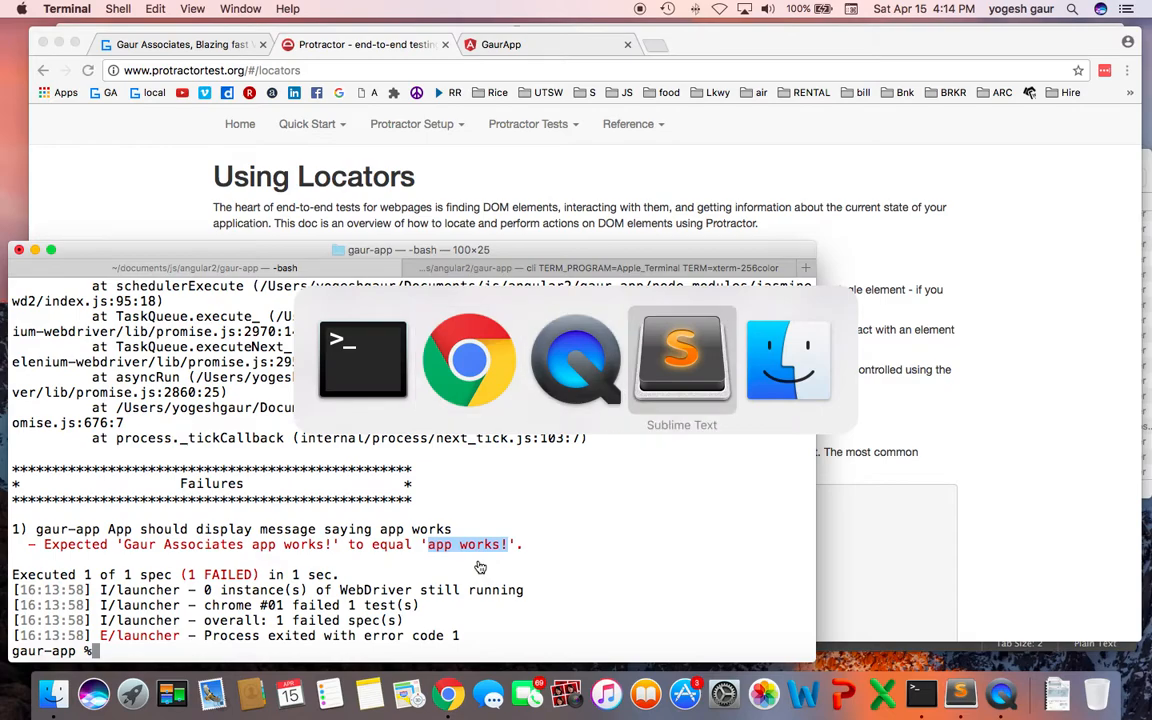
Switch to Sublime Text and open app.e2e-spec.ts from the e2e folder.
{"action": "left_click", "coordinate": [680, 360]}
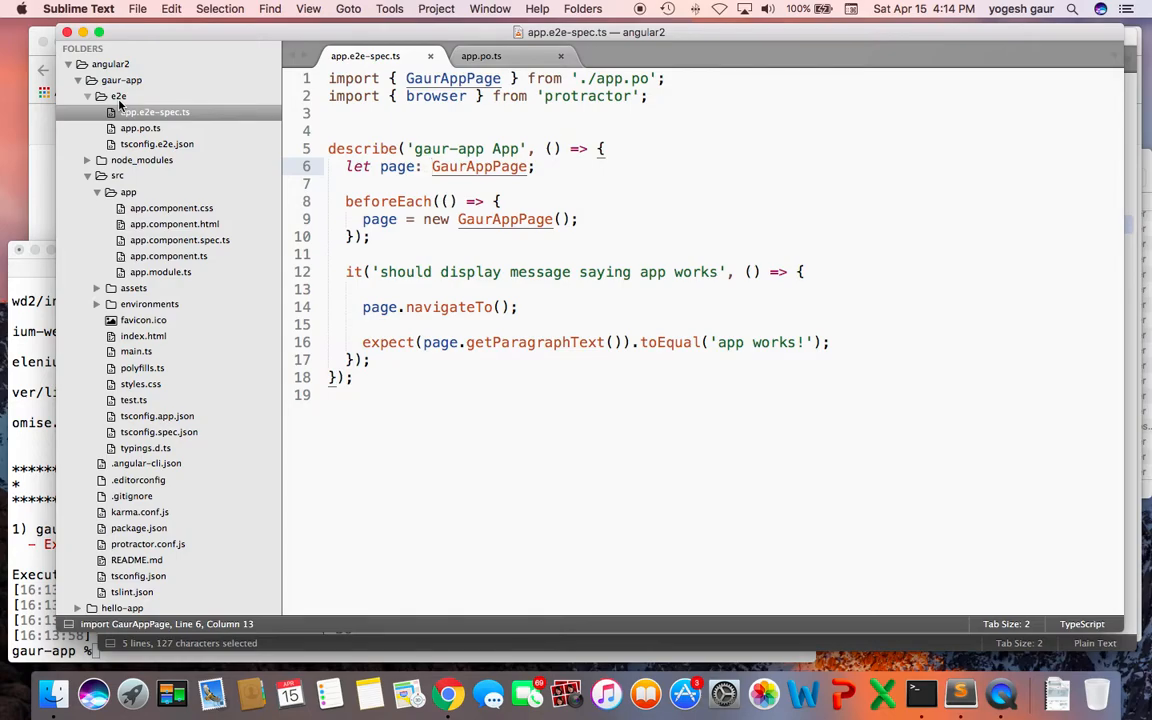
{"action": "left_click", "coordinate": [374, 136]}
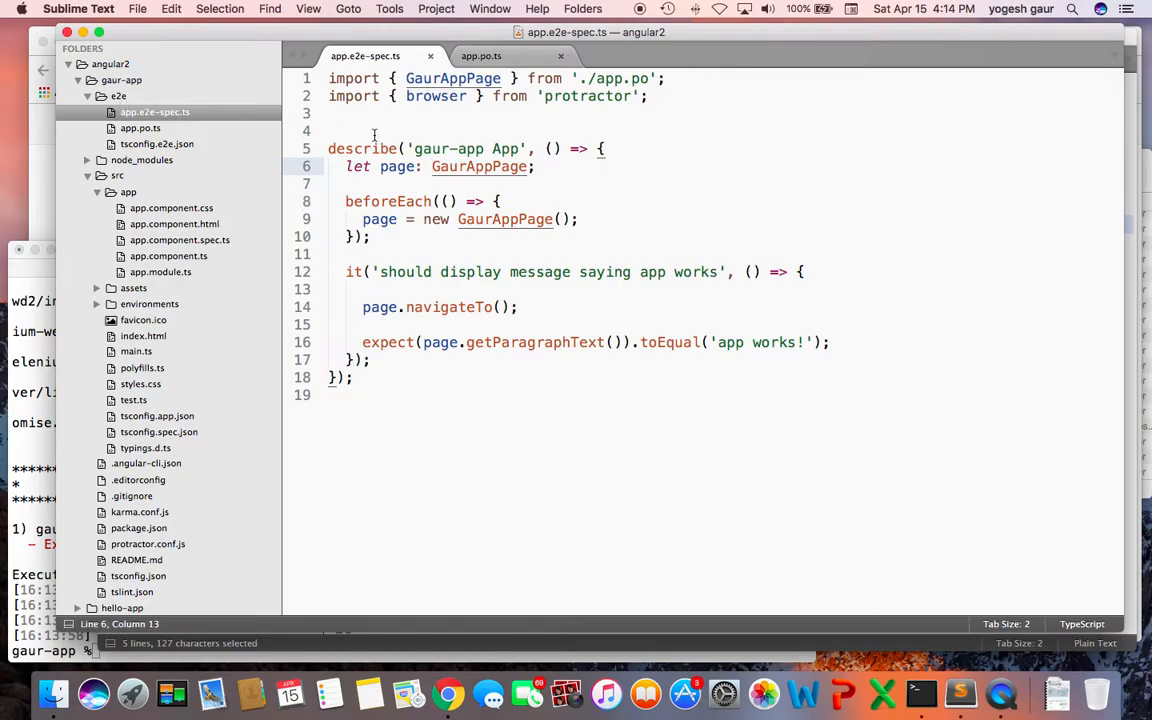
{"action": "mouse_move", "coordinate": [184, 120]}
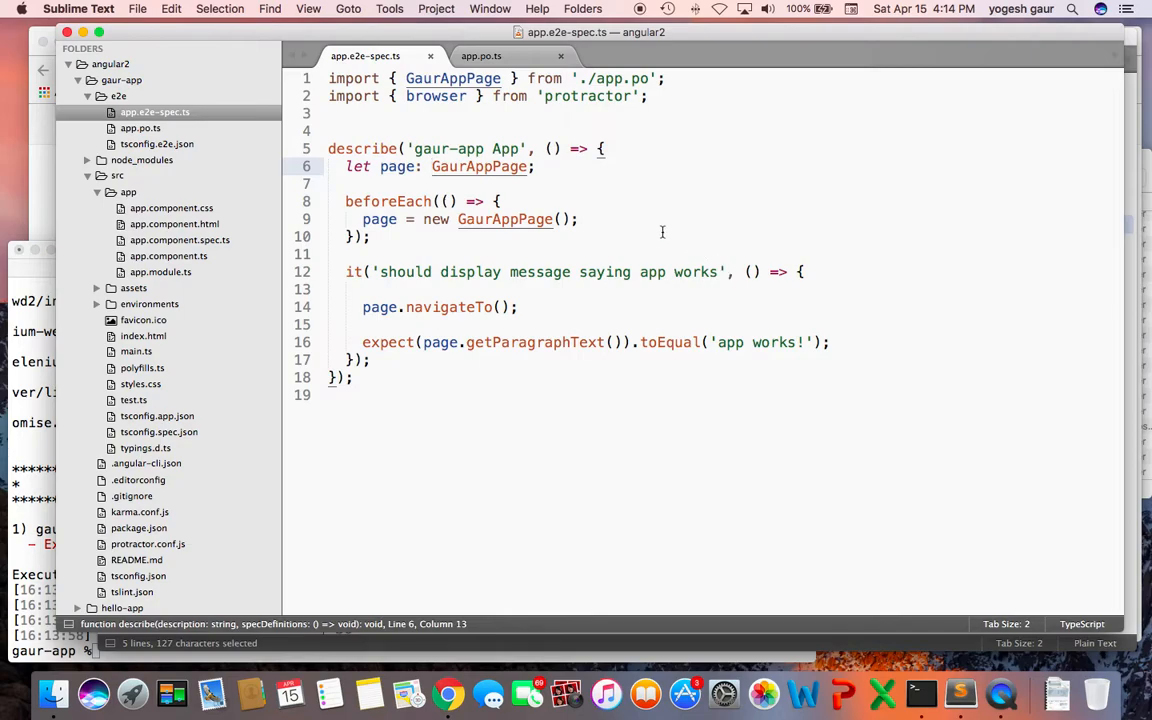
{"action": "left_click", "coordinate": [372, 236]}
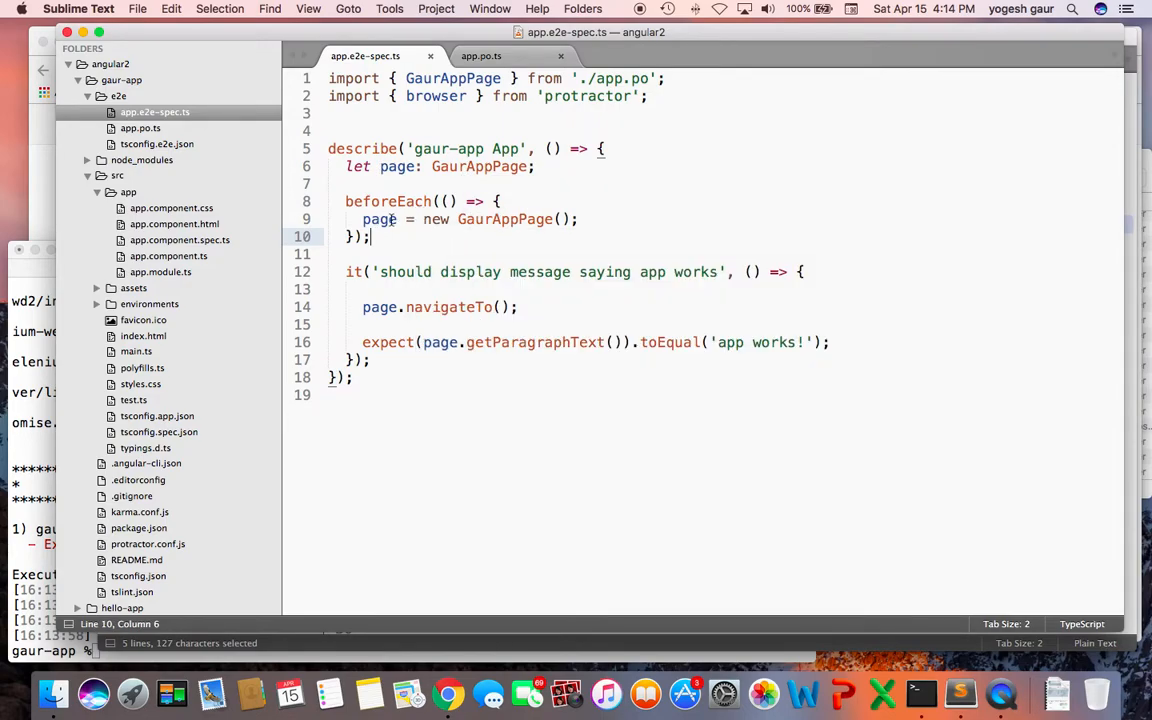
{"action": "mouse_move", "coordinate": [504, 218]}
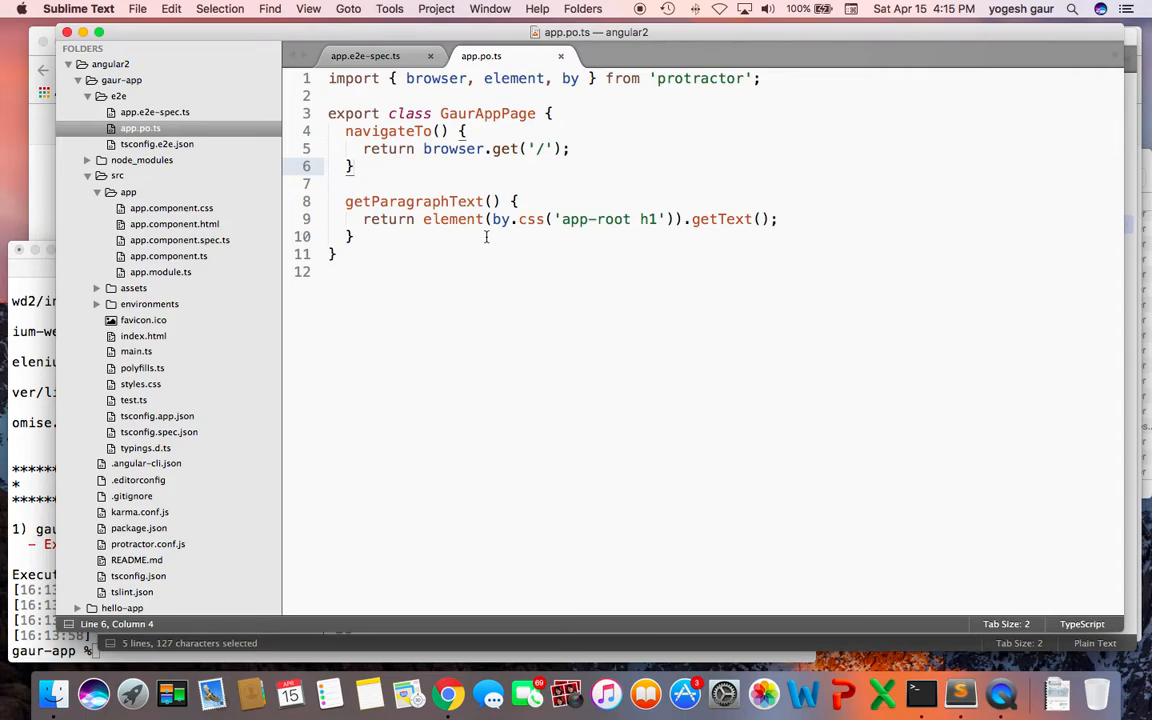
{"action": "mouse_move", "coordinate": [540, 218]}
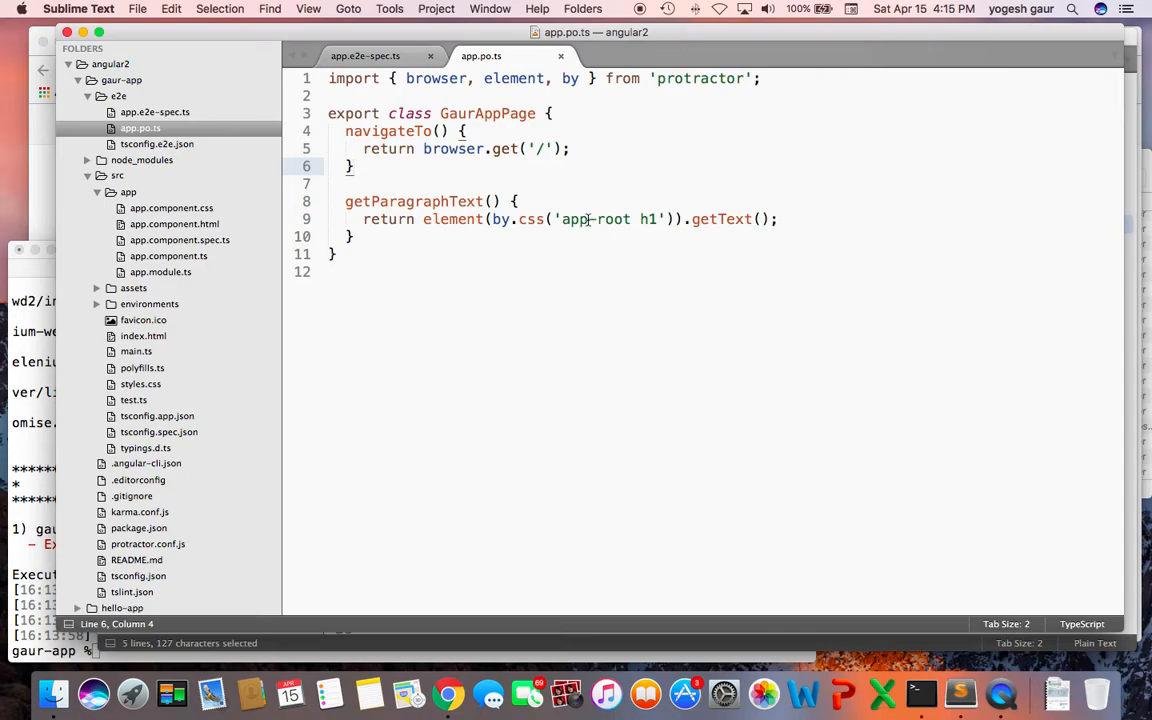
{"action": "mouse_move", "coordinate": [500, 218]}
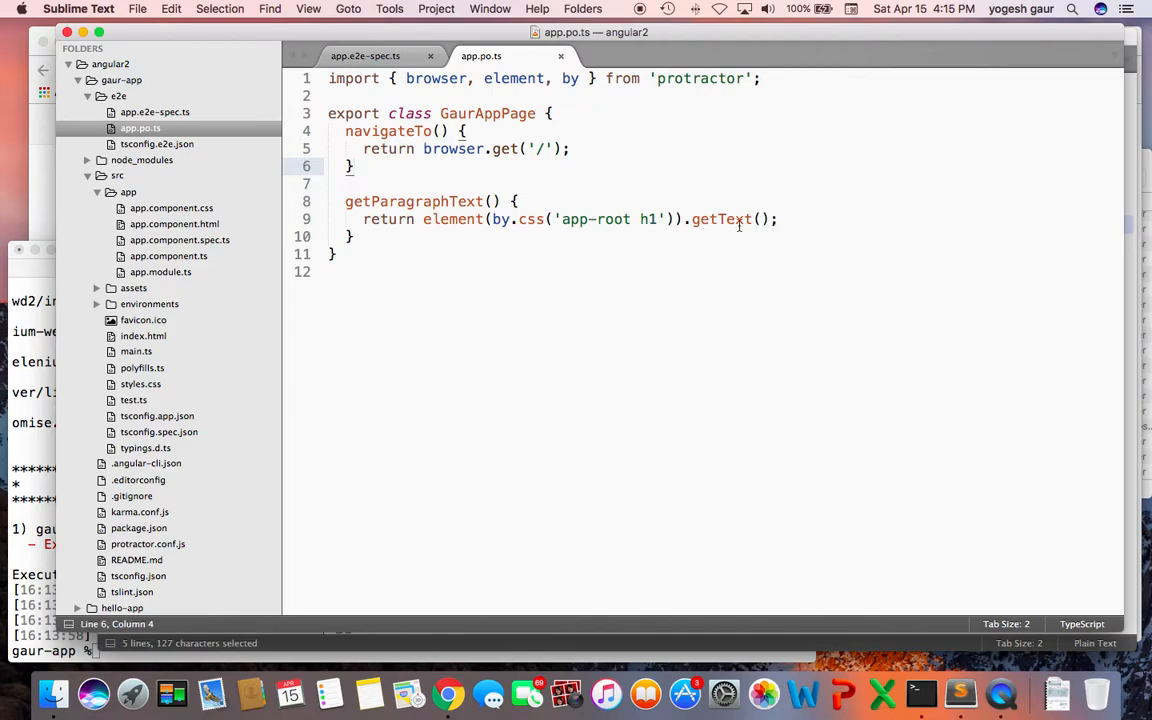
{"action": "left_click", "coordinate": [364, 56]}
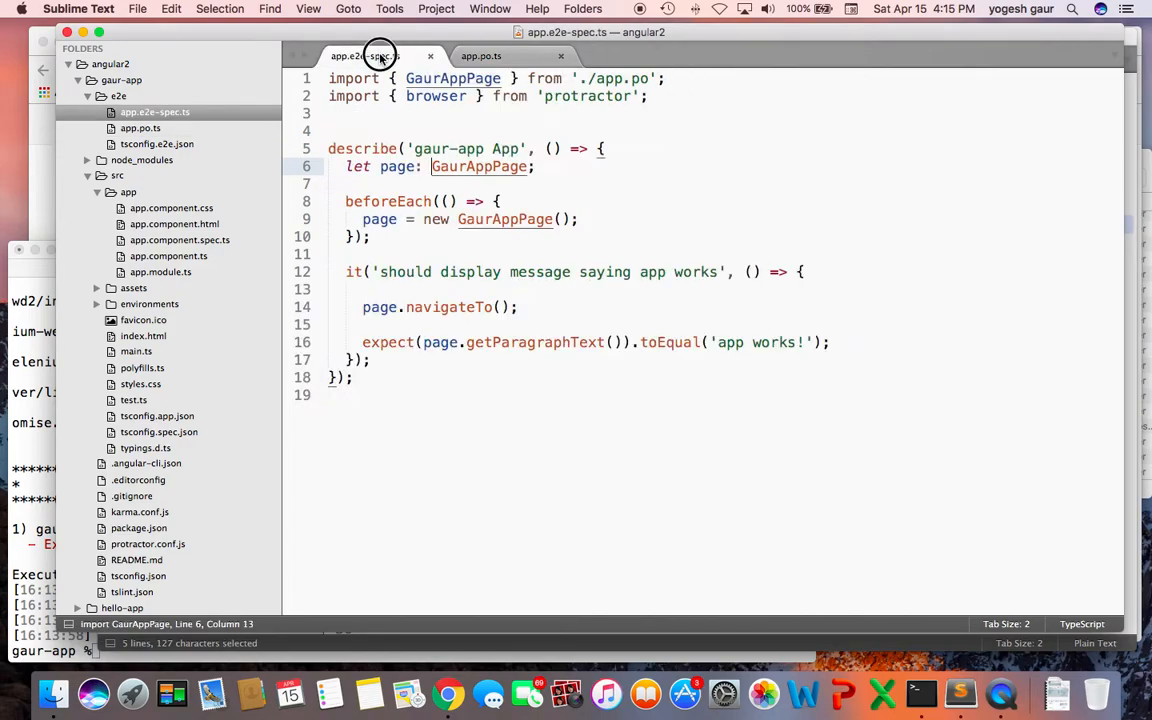
{"action": "mouse_move", "coordinate": [360, 310]}
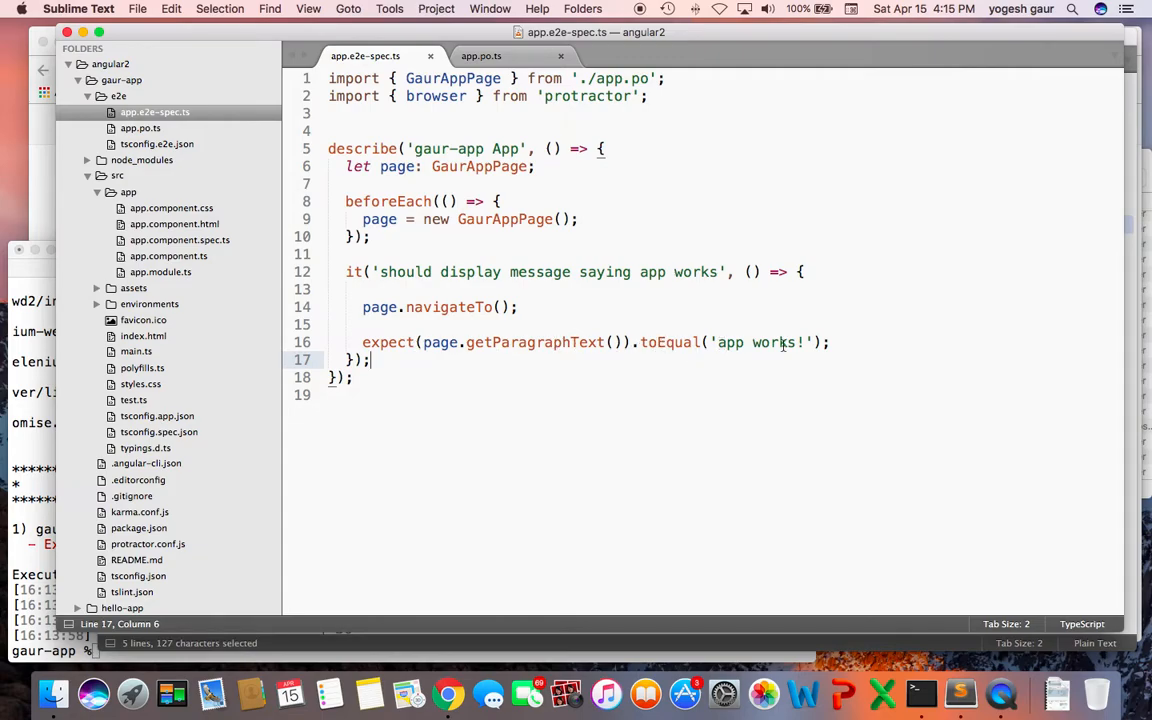
{"action": "left_click", "coordinate": [448, 692]}
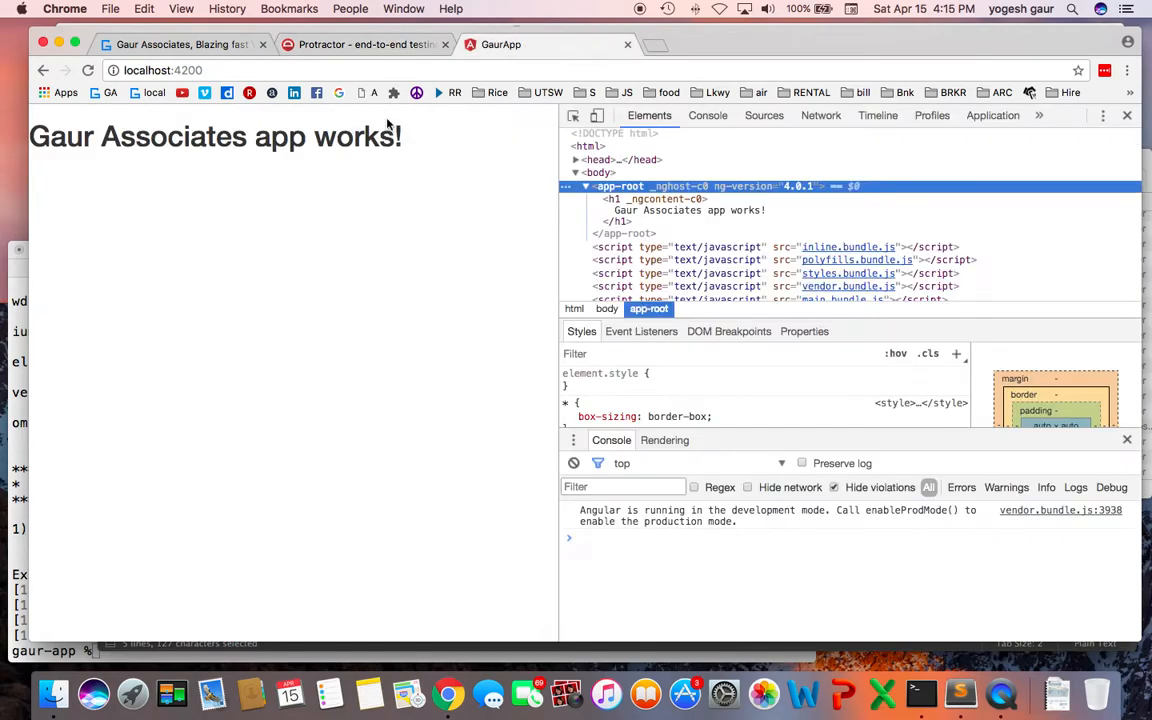
{"action": "mouse_move", "coordinate": [620, 186]}
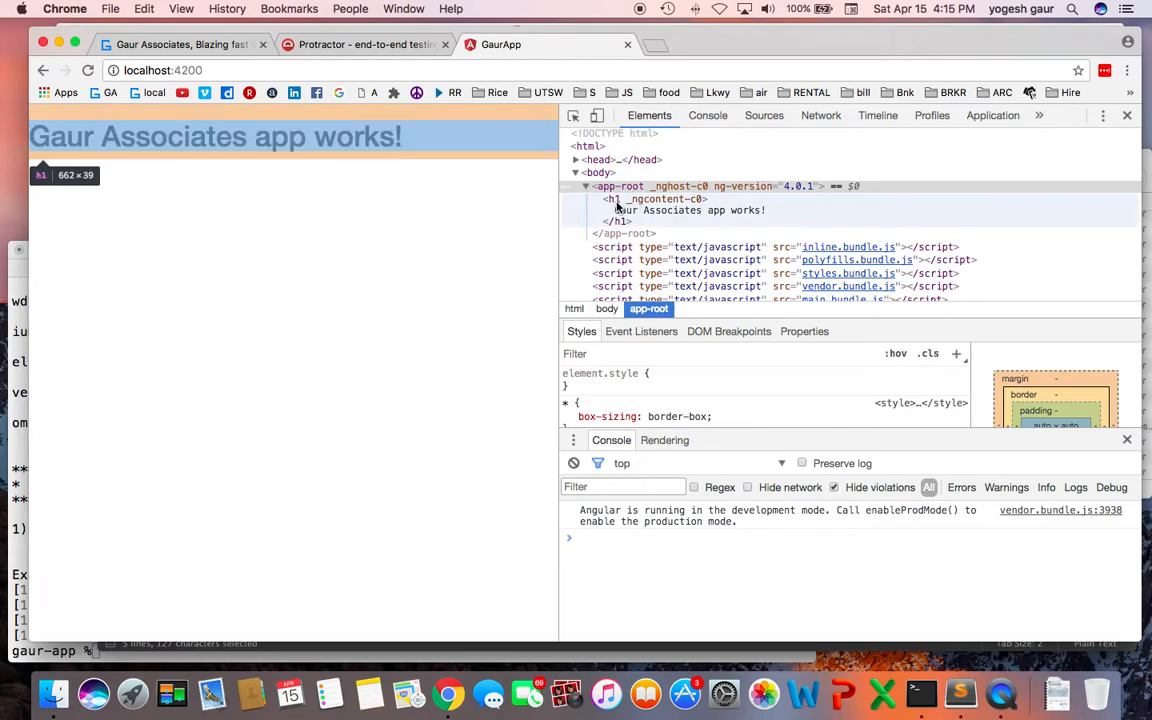
{"action": "mouse_move", "coordinate": [620, 186]}
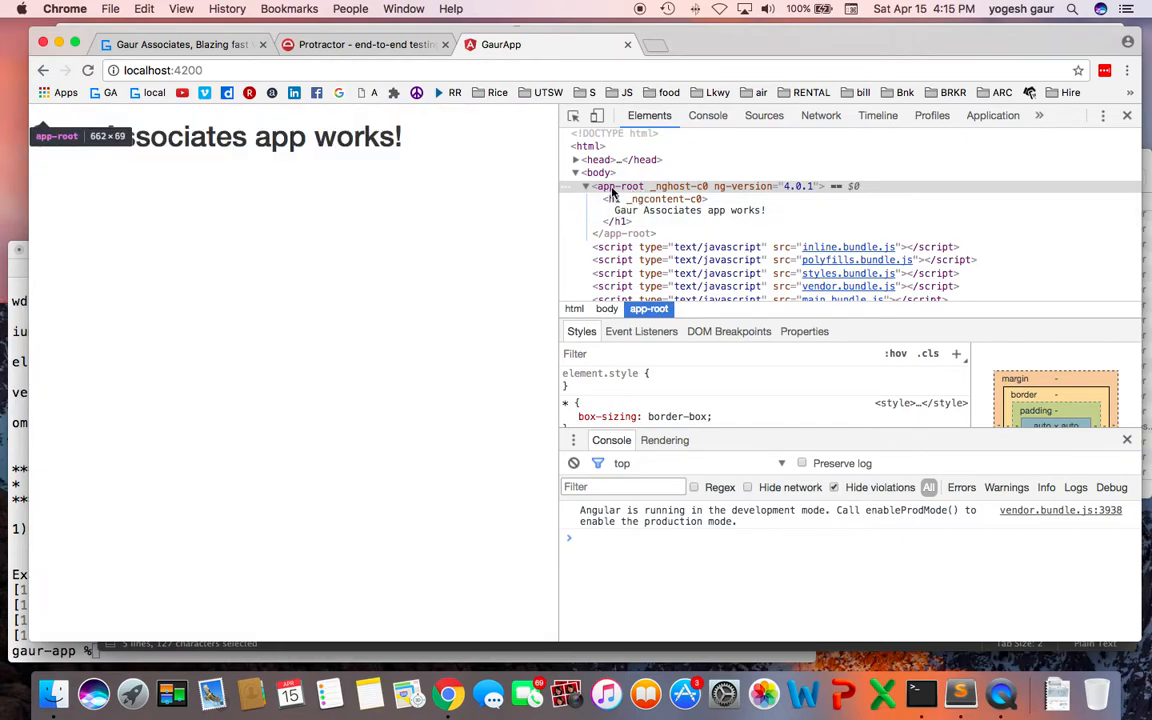
Return to the Protractor documentation tab in Chrome.
{"action": "left_click", "coordinate": [364, 44]}
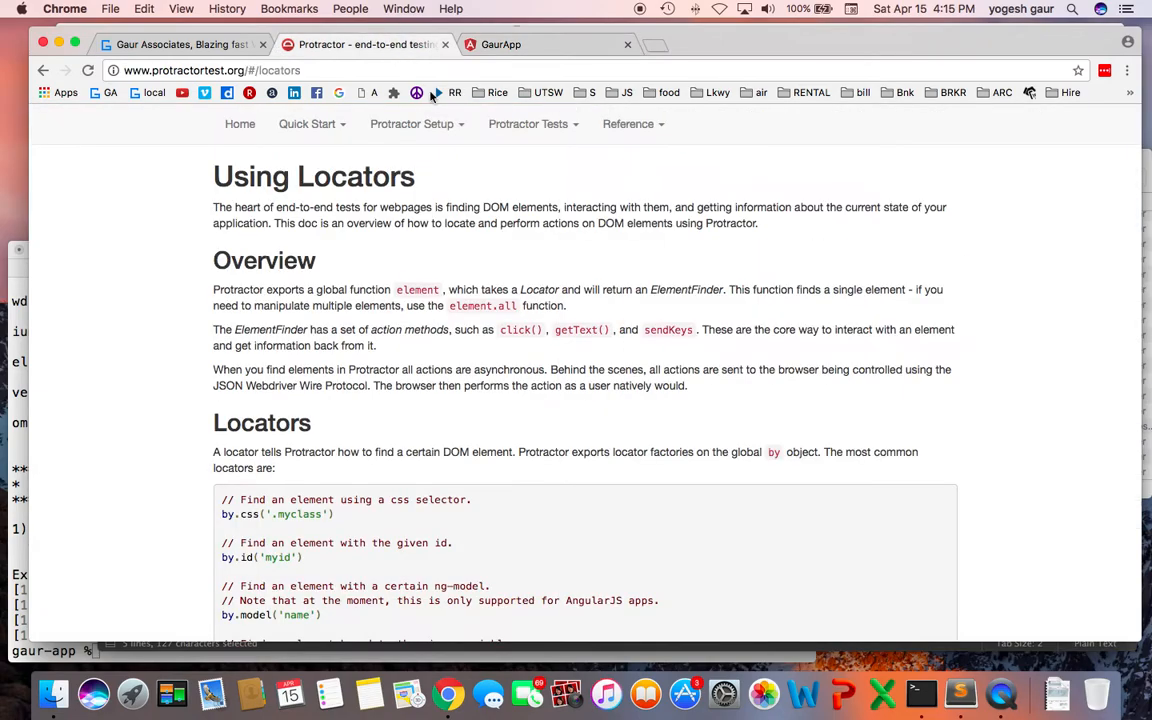
Review the Locators examples (by.id), then place the cursor after page.navigateTo() in the spec.
{"action": "scroll", "scroll_direction": "down", "scroll_amount": 3}
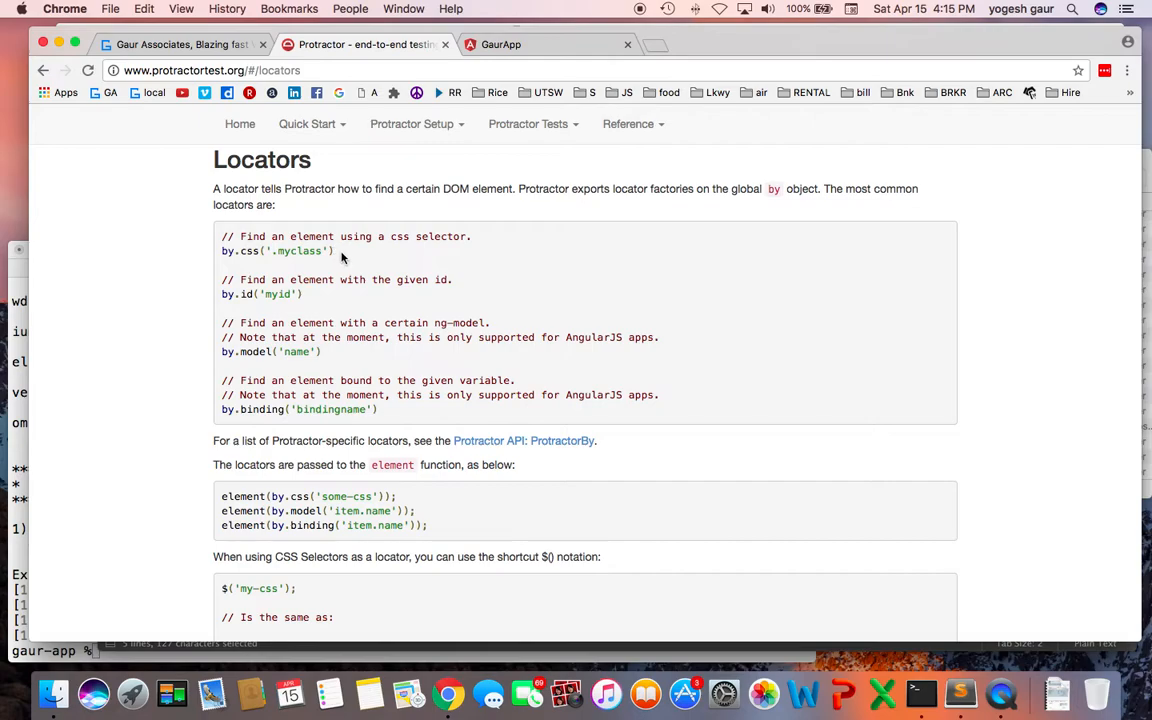
{"action": "double_click", "coordinate": [278, 250]}
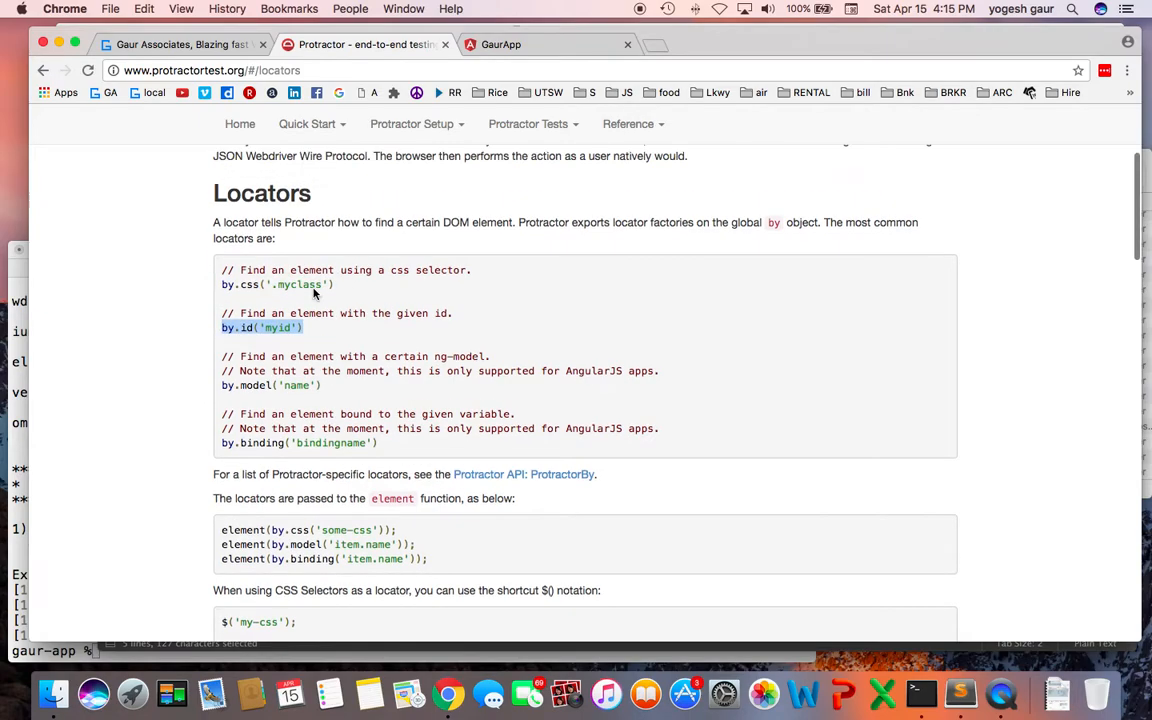
{"action": "scroll", "scroll_direction": "down", "scroll_amount": 3}
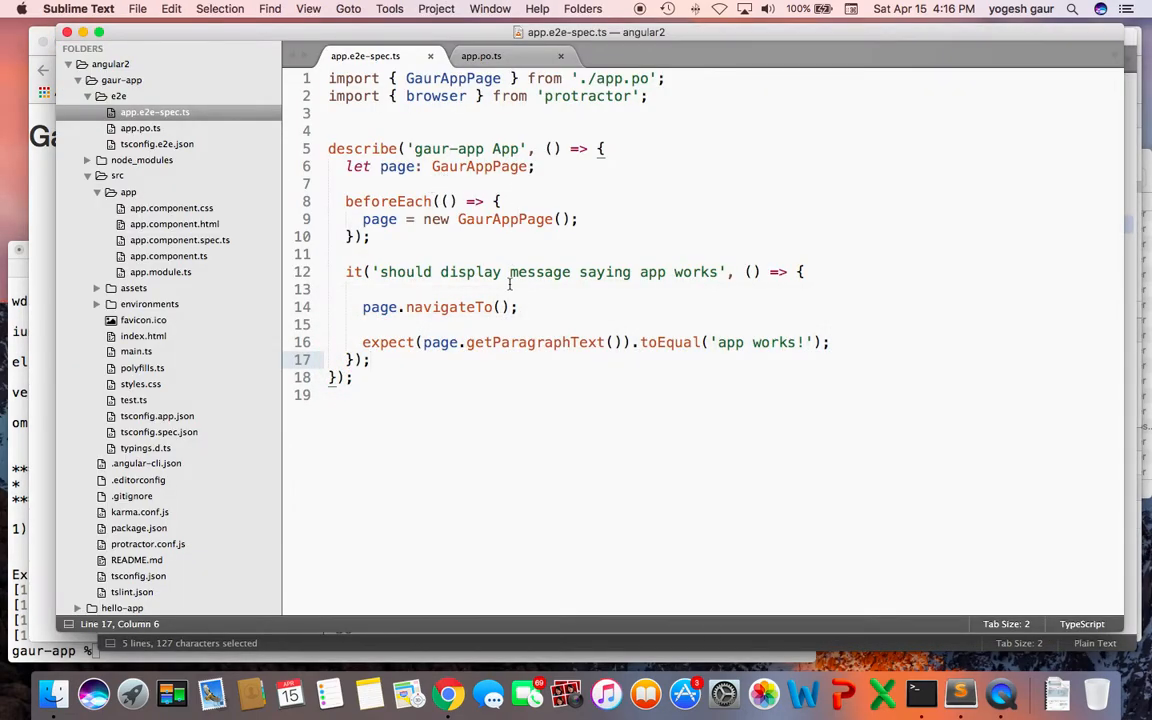
{"action": "left_click", "coordinate": [520, 324]}
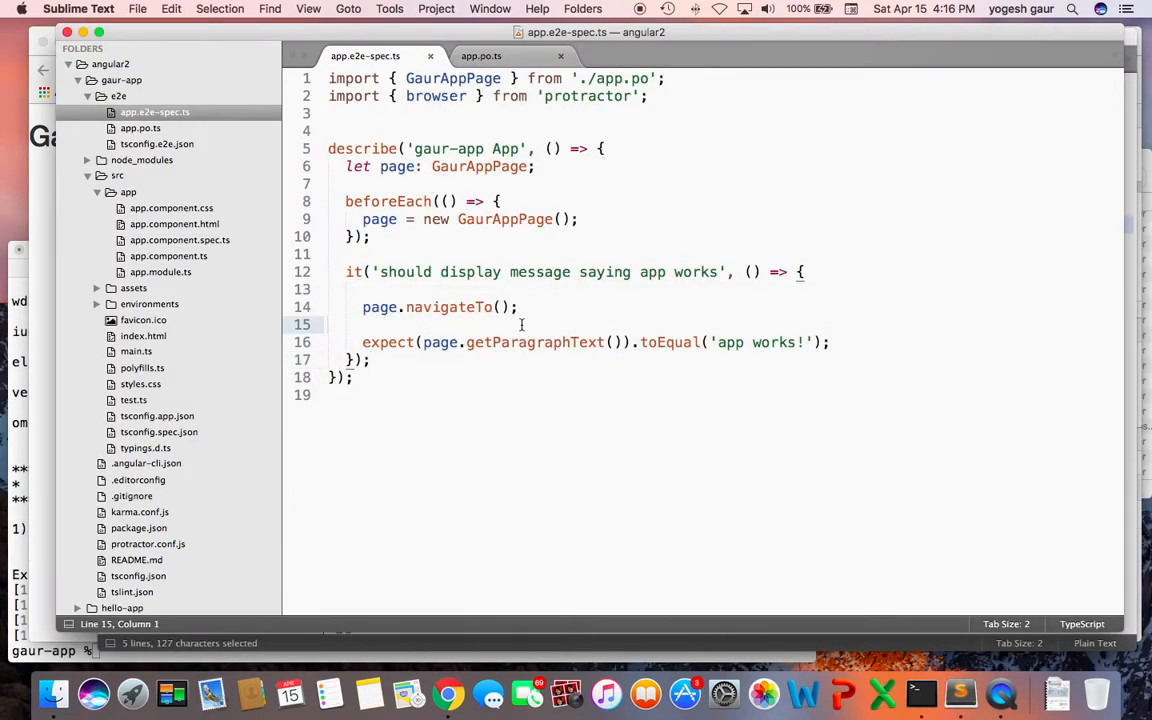
Add a browser.pause(); line after the navigation call and save the spec.
{"action": "key", "text": "Return"}
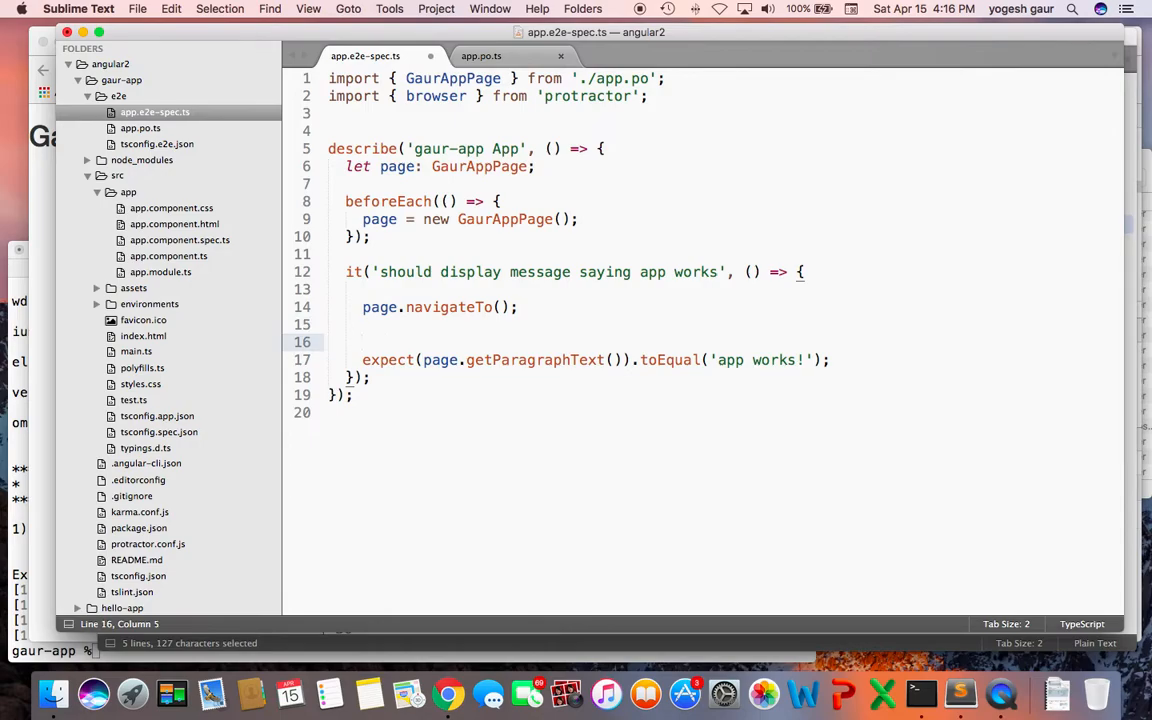
{"action": "type", "text": "browser."}
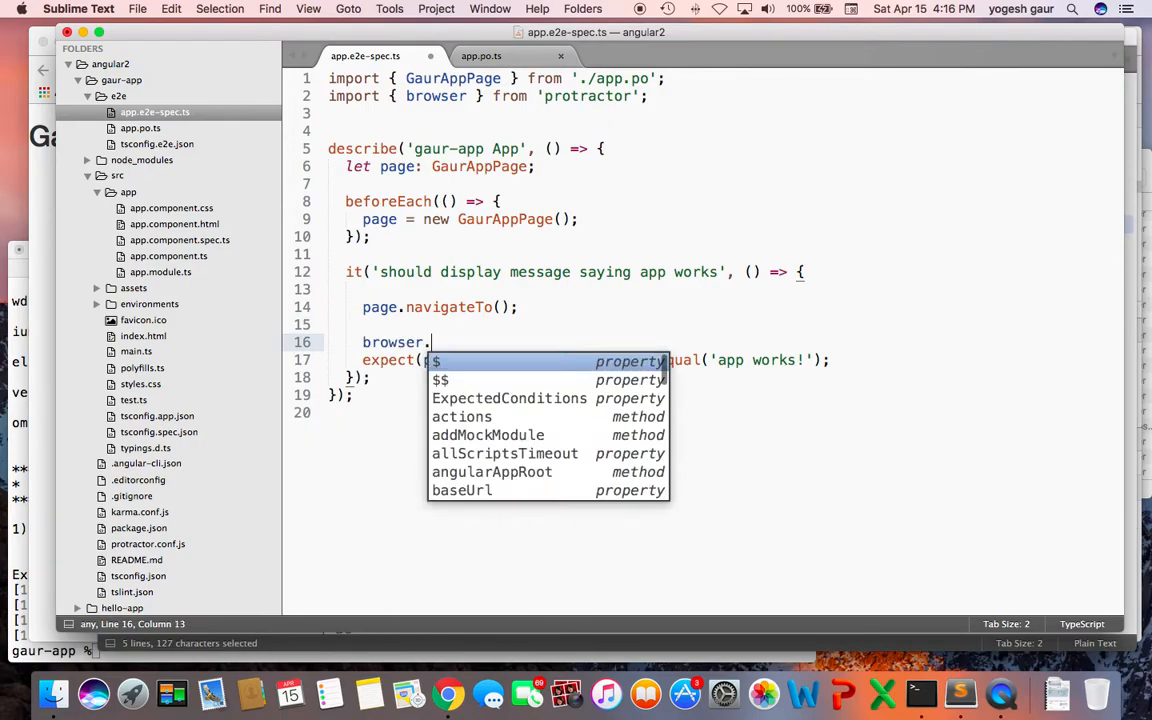
{"action": "type", "text": "debugg"}
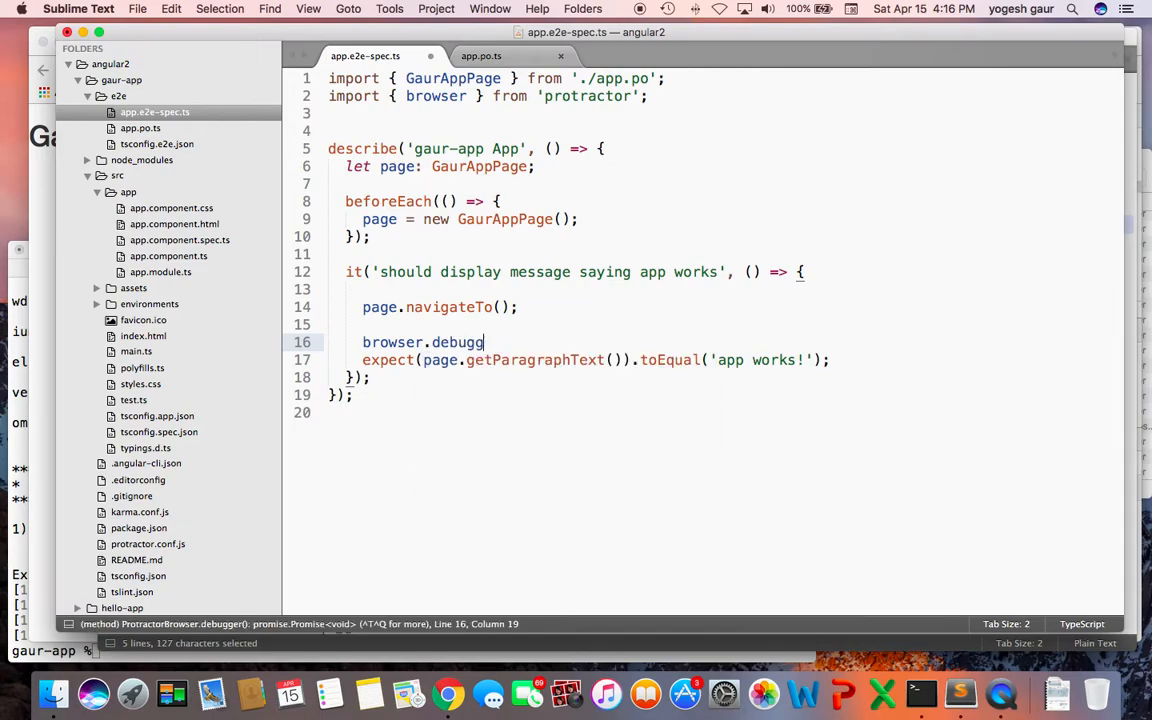
{"action": "key", "text": "backspace"}
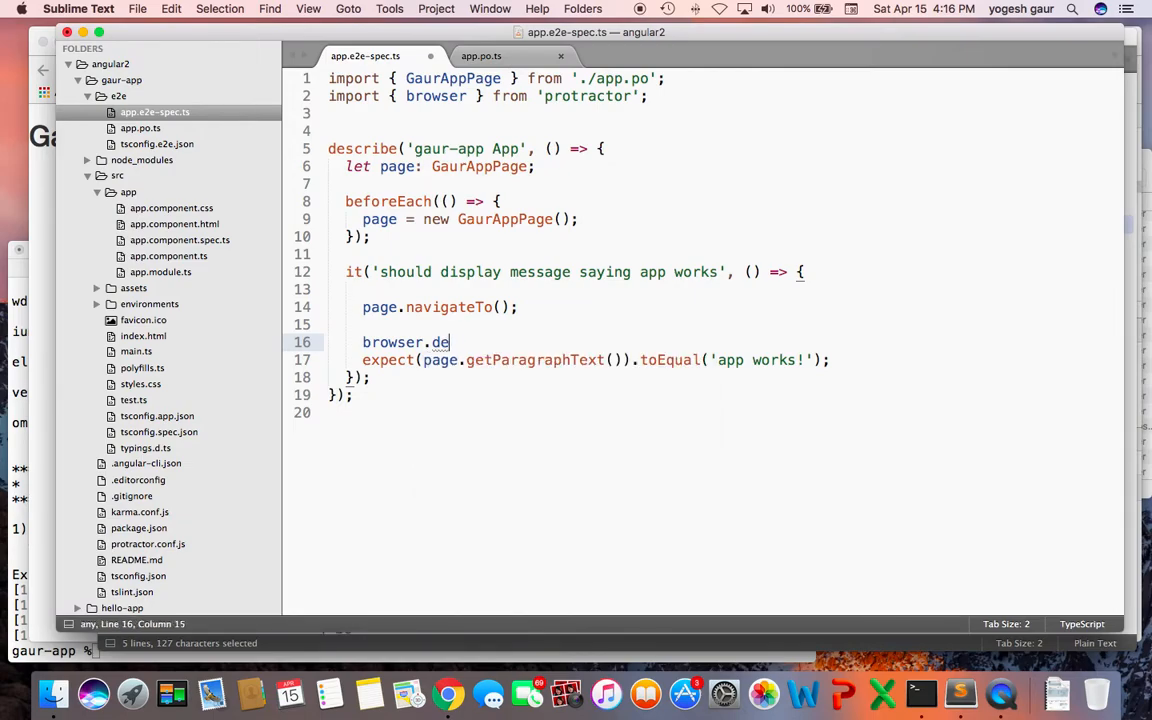
{"action": "type", "text": "pause"}
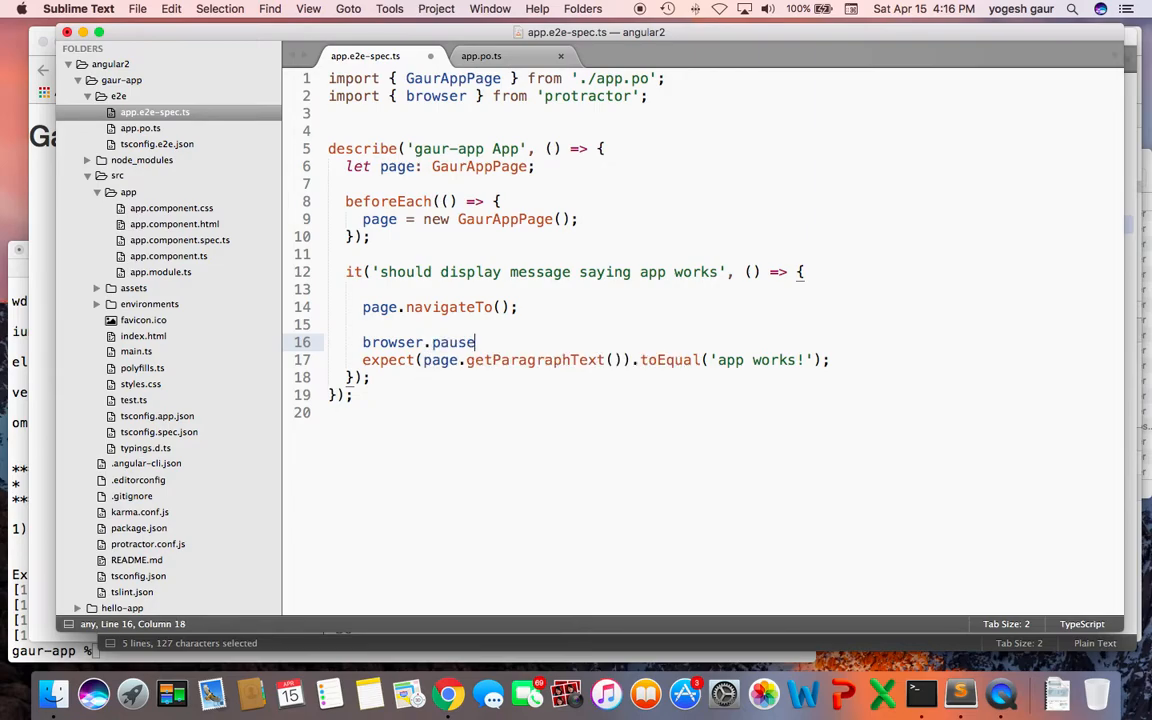
{"action": "key", "text": "enter"}
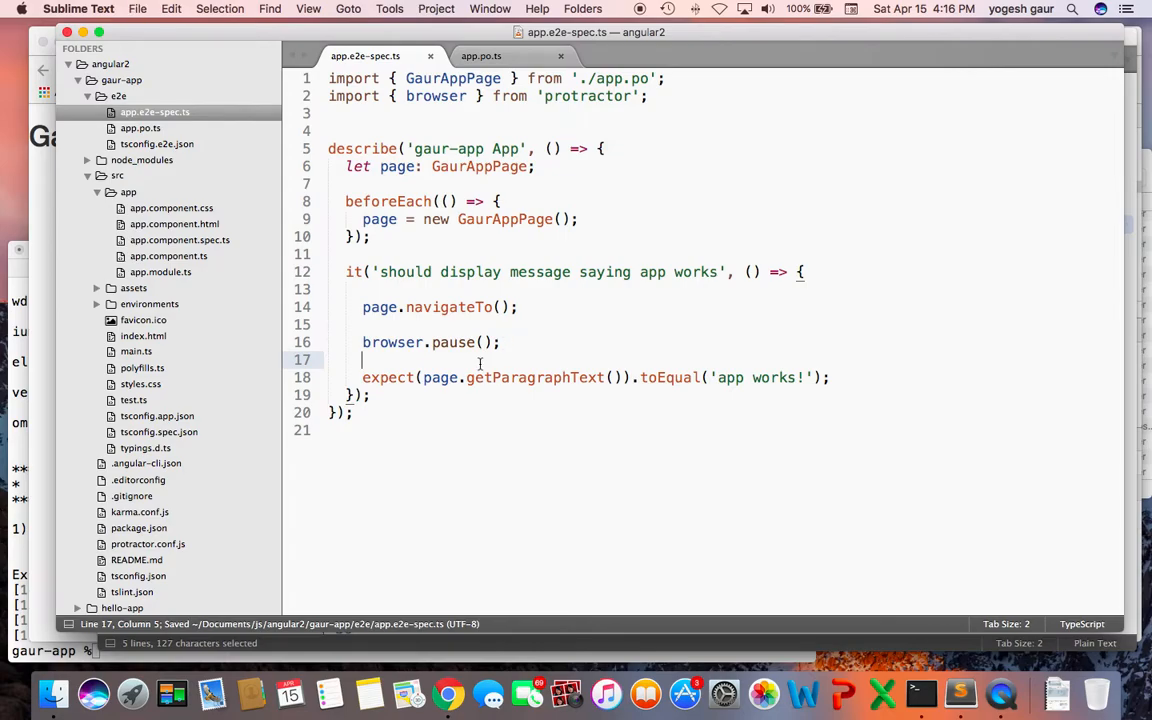
{"action": "double_click", "coordinate": [392, 342]}
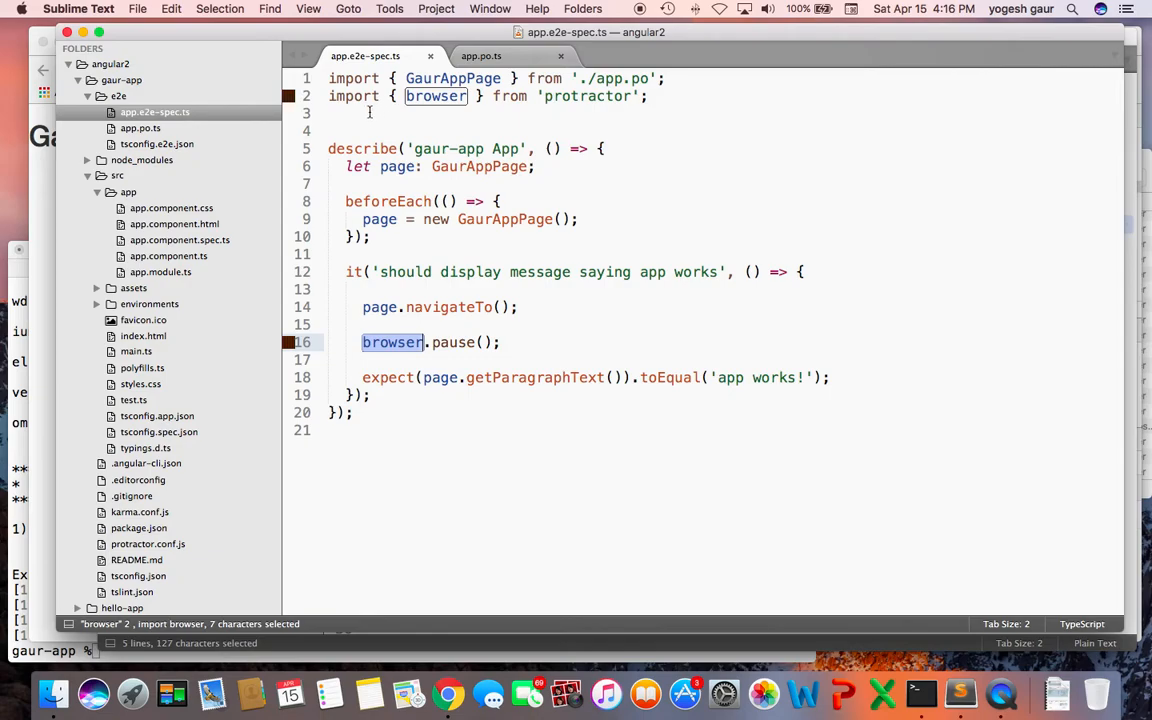
{"action": "mouse_move", "coordinate": [364, 266]}
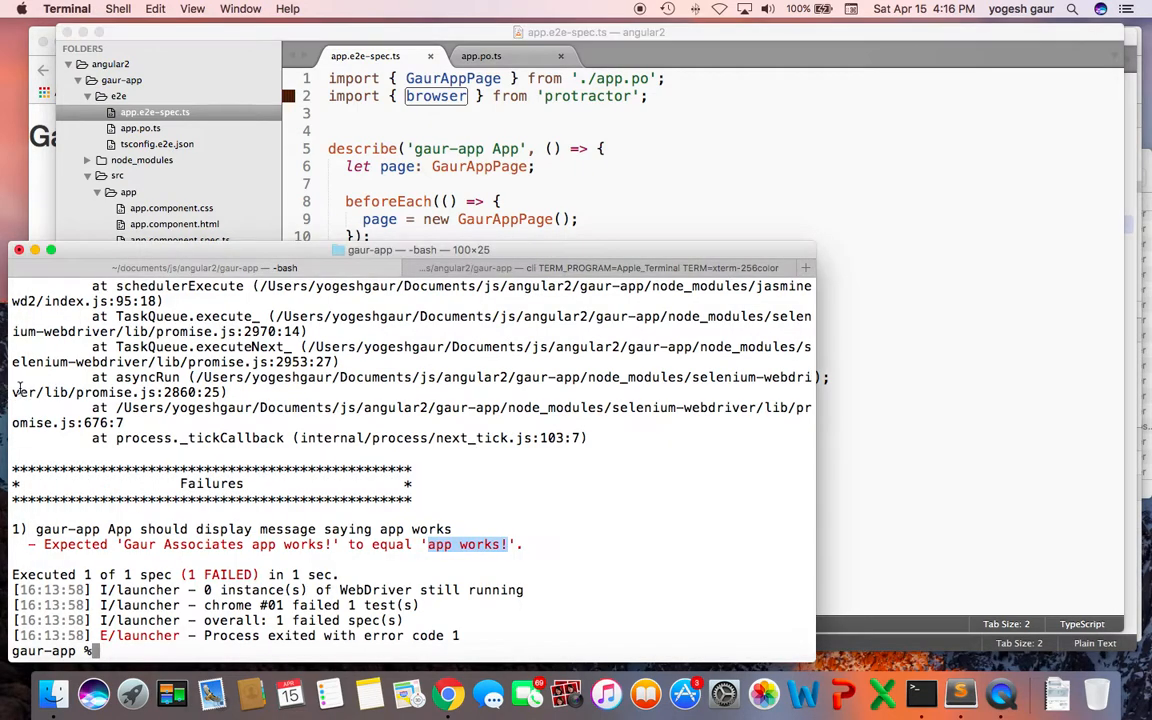
Rerun ng e2e so the test opens Chrome and halts at browser.pause().
{"action": "type", "text": "ng e2e"}
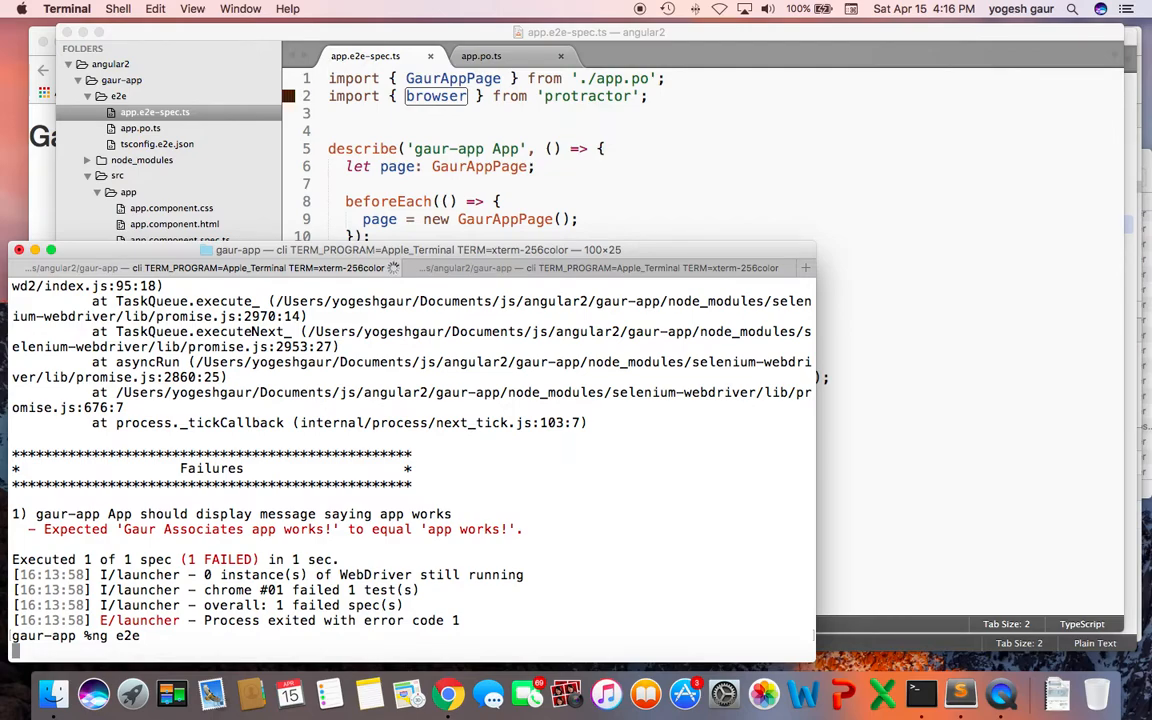
{"action": "key", "text": "Return"}
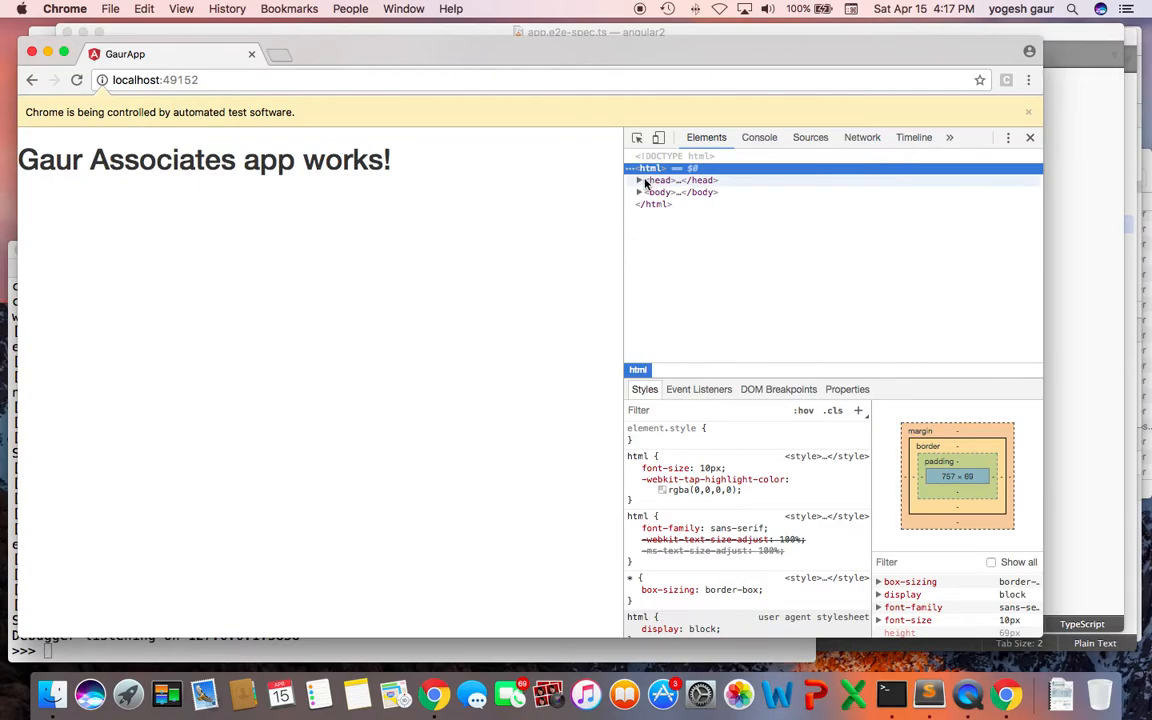
Expand the body in DevTools Elements and inspect the app-root element.
{"action": "left_click", "coordinate": [640, 180]}
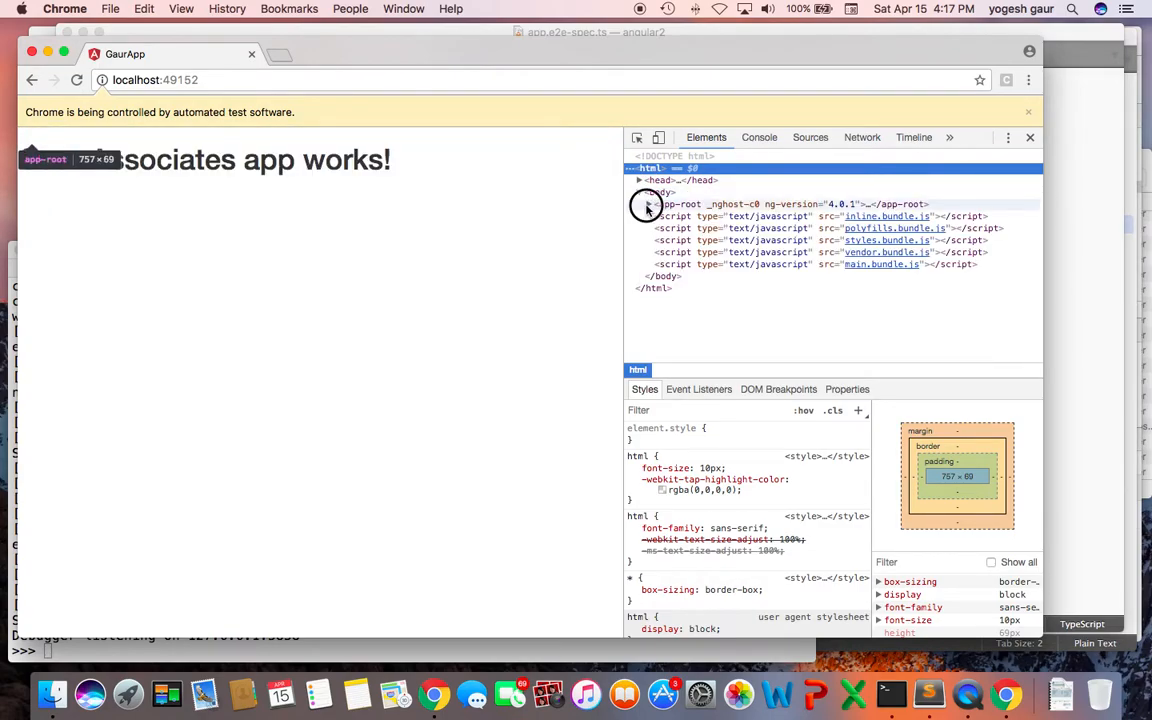
{"action": "left_click", "coordinate": [648, 204]}
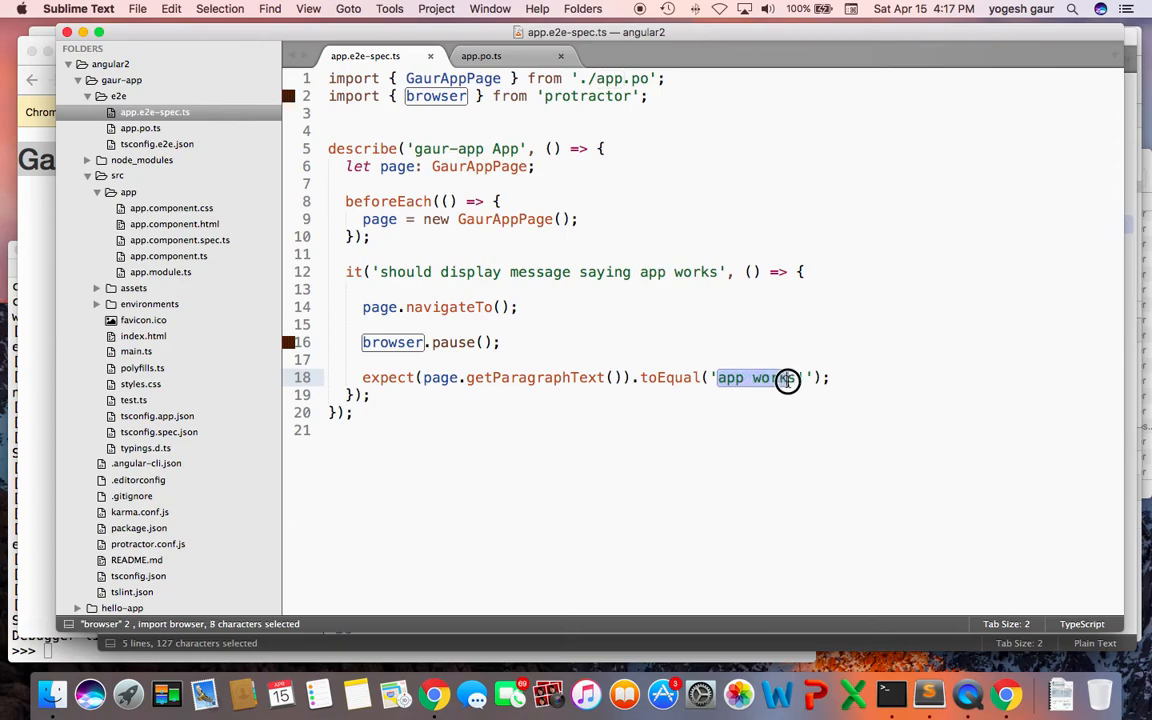
Change the toEqual expectation to 'Gaur Associates app works!'.
{"action": "type", "text": "Gaur Associates app works!"}
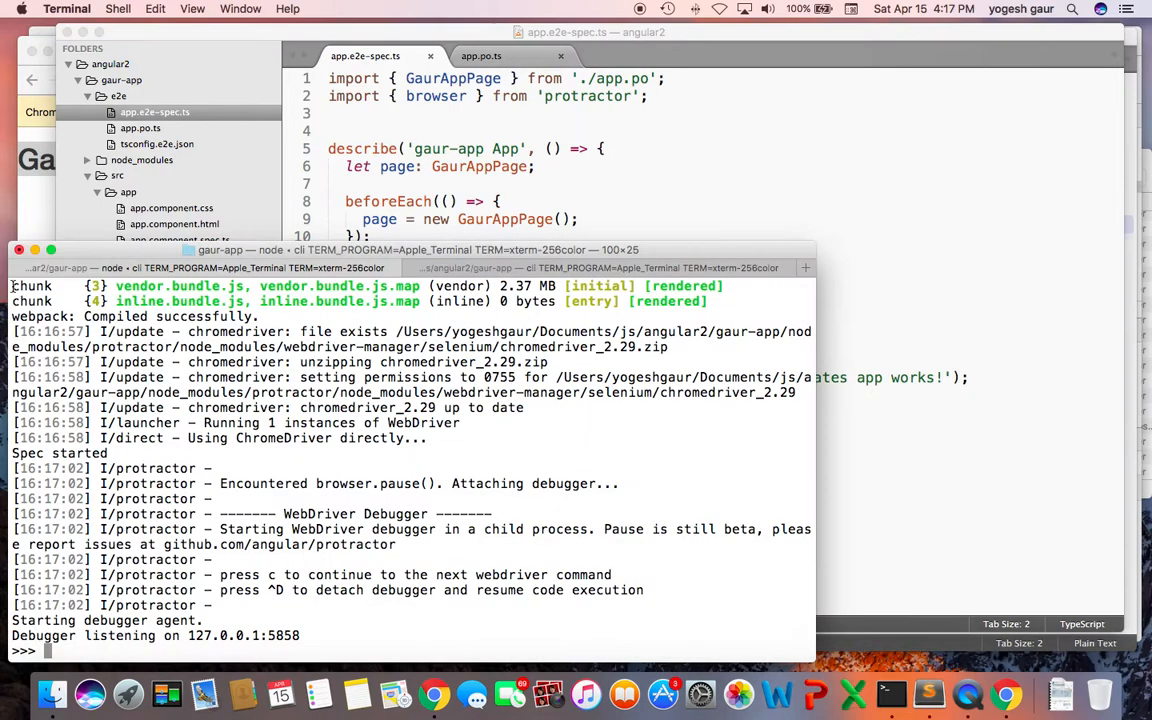
Continue the debugger with c, then start a fresh ng e2e run.
{"action": "type", "text": "c"}
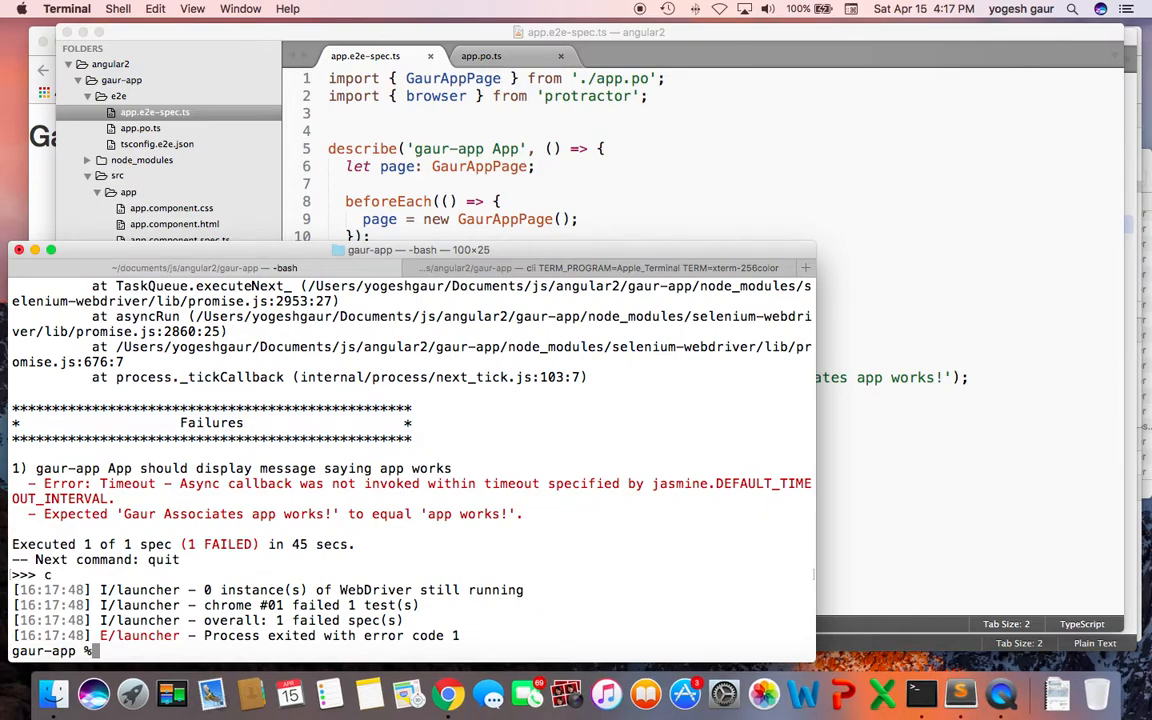
{"action": "type", "text": "ng e2e"}
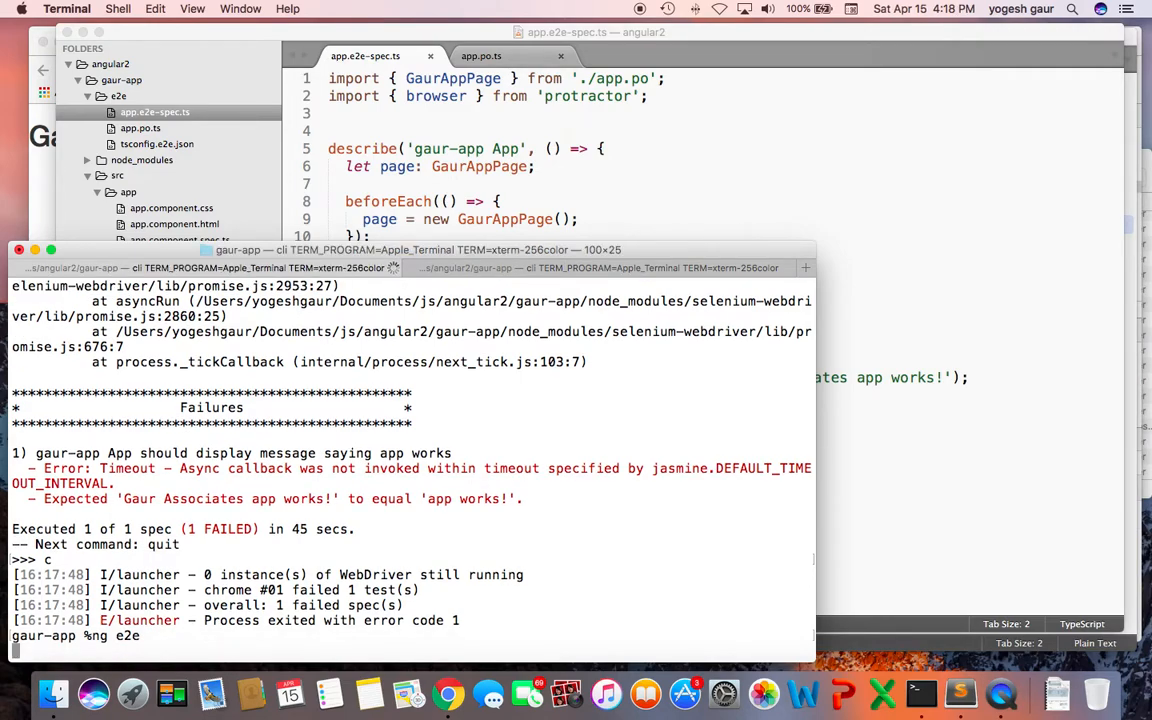
{"action": "mouse_move", "coordinate": [456, 472]}
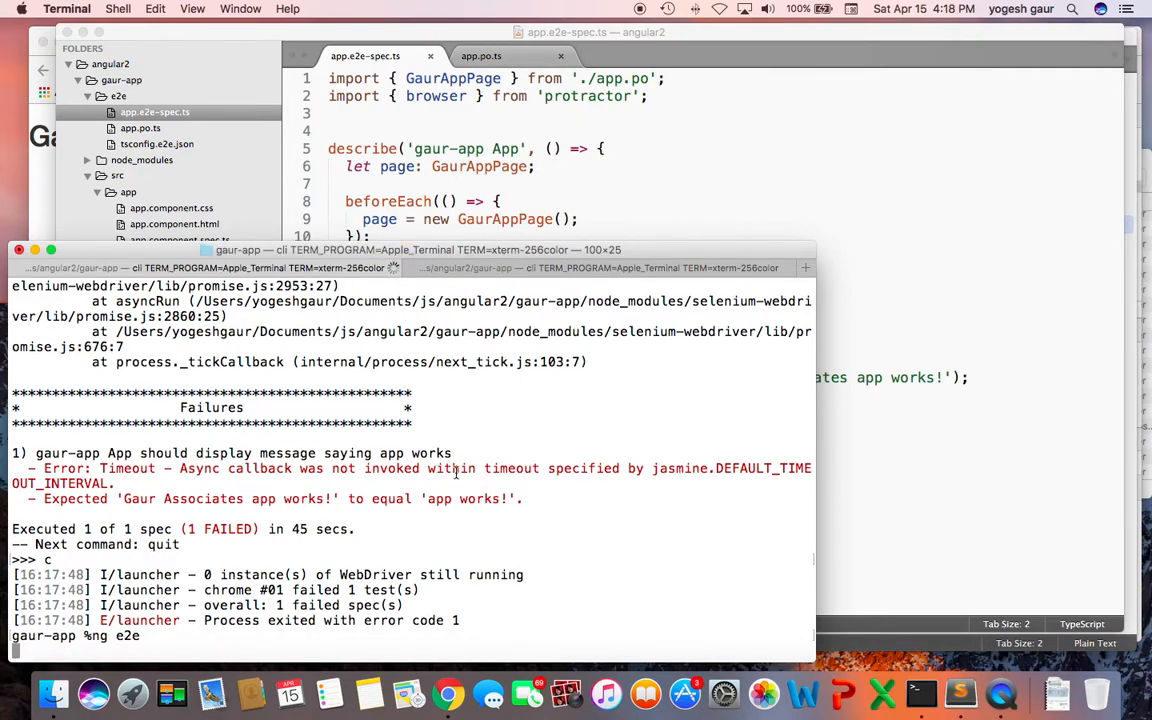
{"action": "key", "text": "Return"}
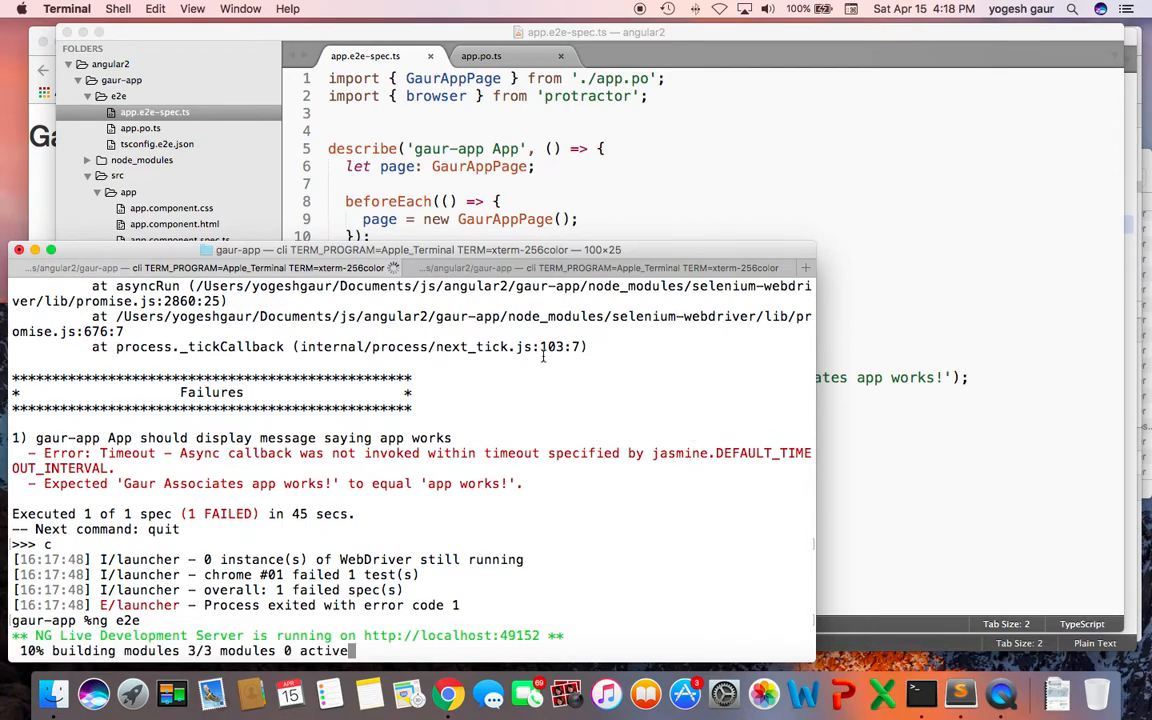
{"action": "mouse_move", "coordinate": [616, 336]}
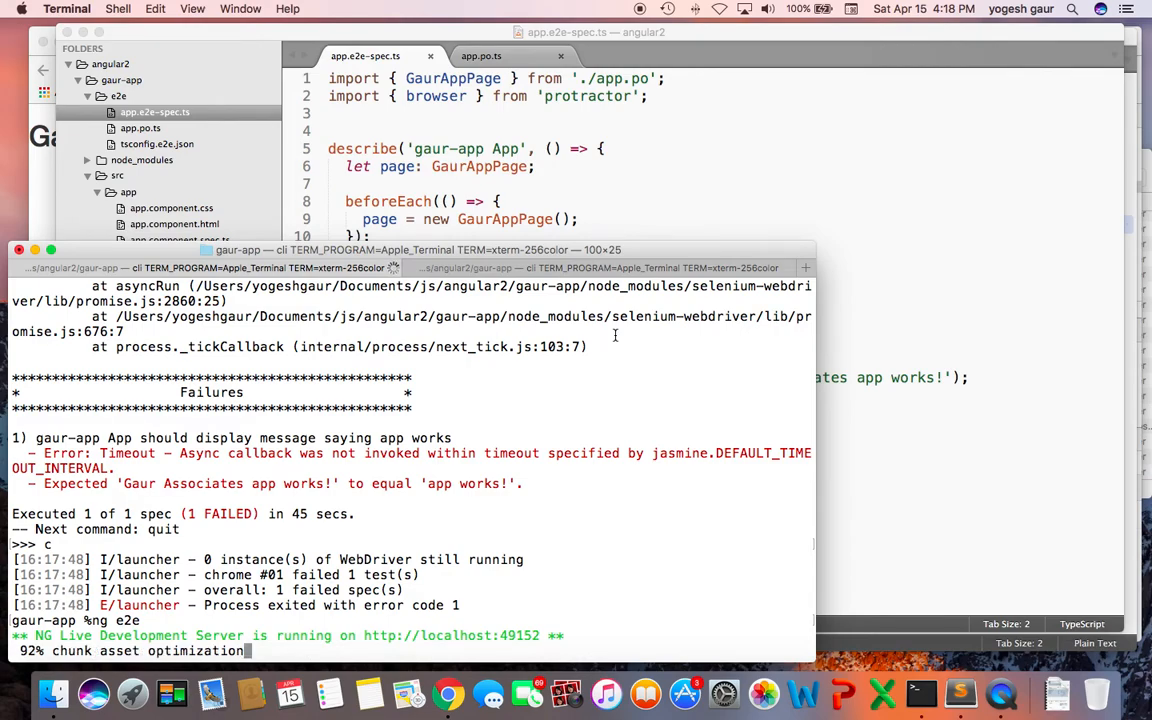
{"action": "mouse_move", "coordinate": [466, 142]}
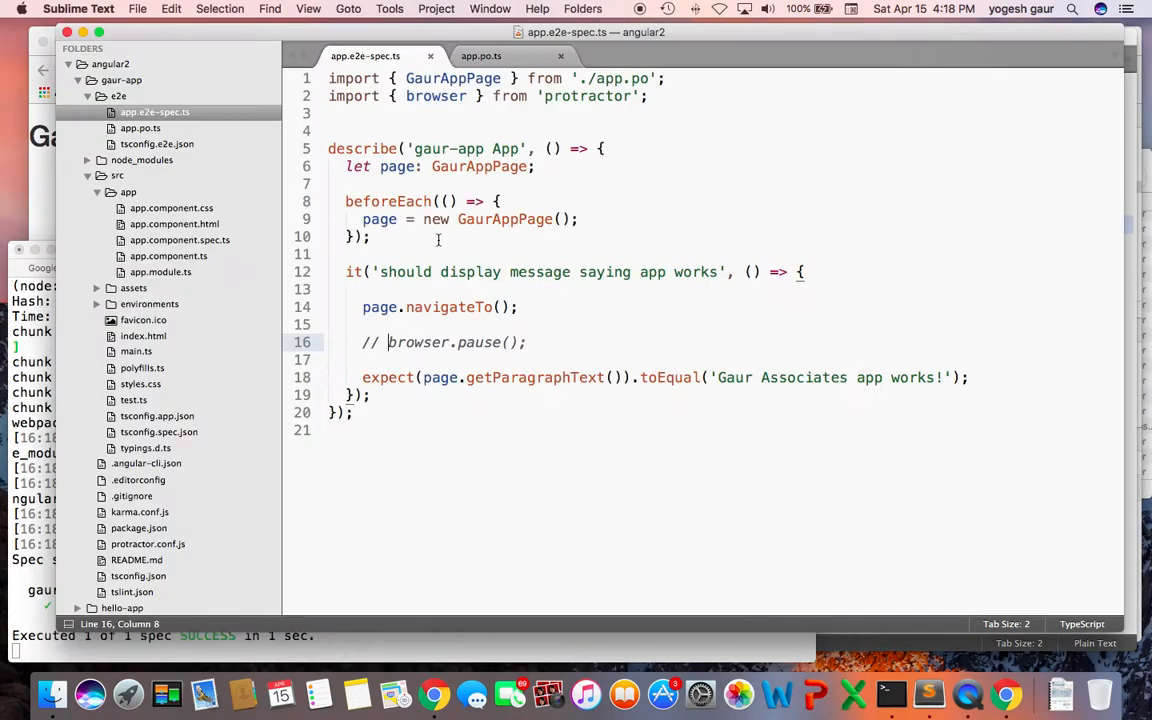
View the passing 1-of-1 spec result in Terminal, then return to the Gaur Associates site in Chrome.
{"action": "left_click", "coordinate": [920, 692]}
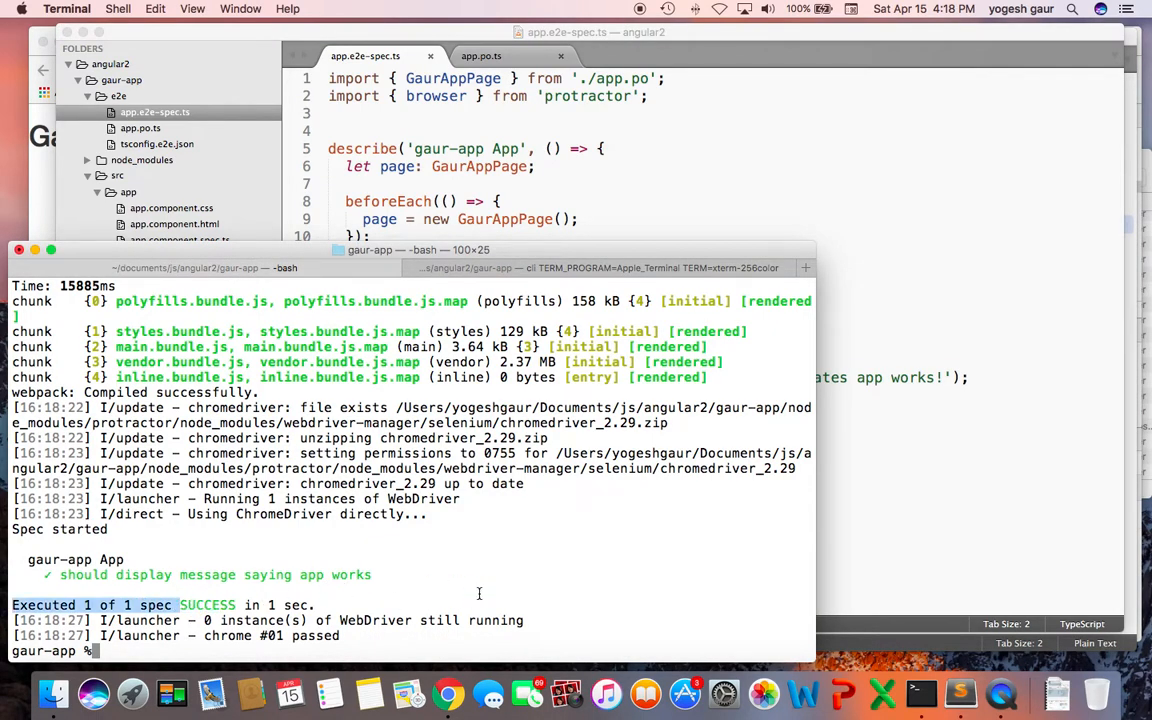
{"action": "left_click", "coordinate": [448, 692]}
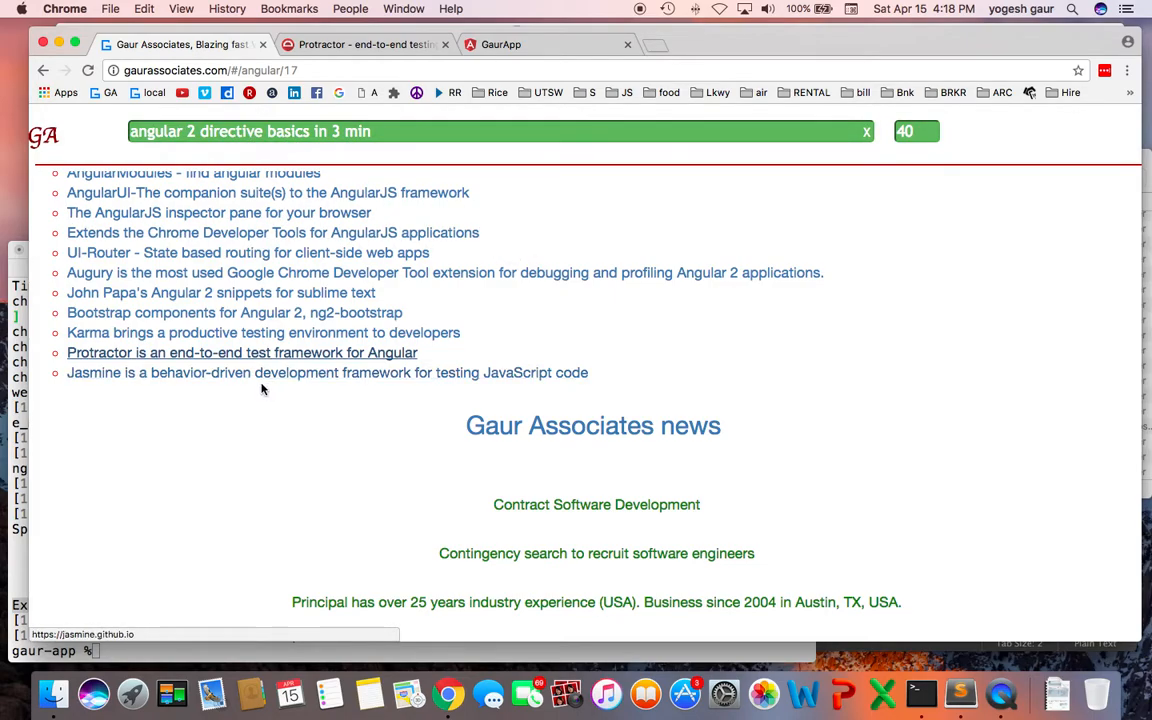
Switch to the Protractor tutorial and scroll to its Configuration and Run the test sections.
{"action": "left_click", "coordinate": [242, 352]}
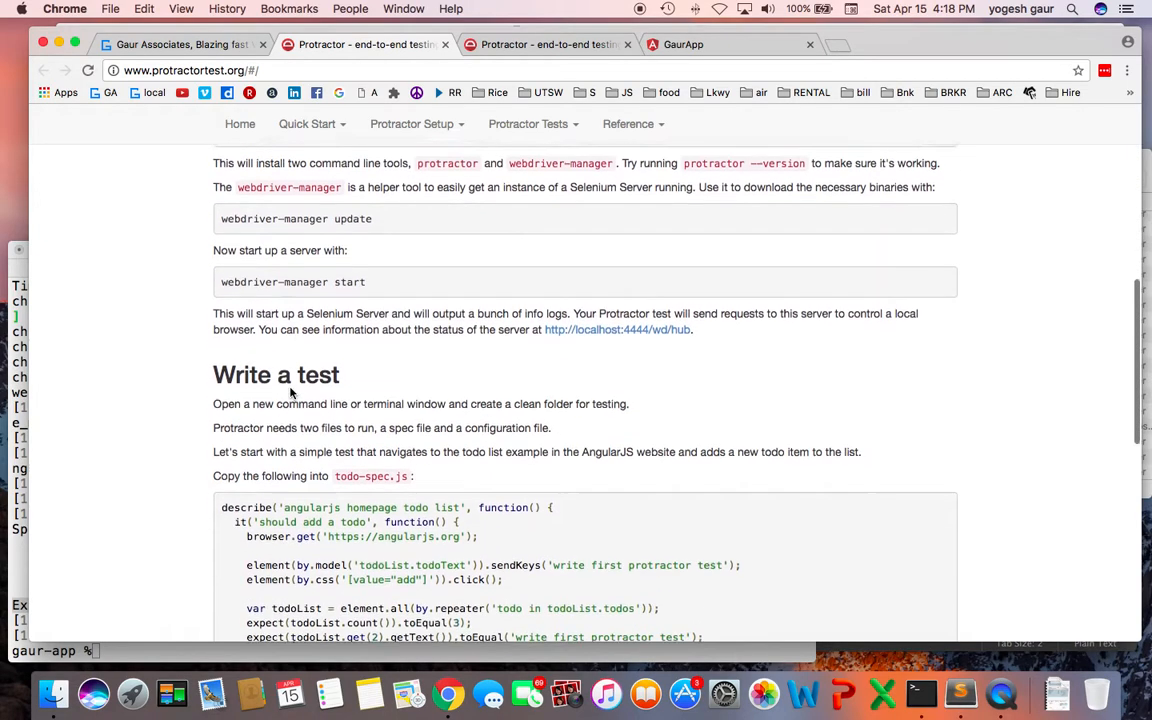
{"action": "scroll", "scroll_direction": "down", "scroll_amount": 3}
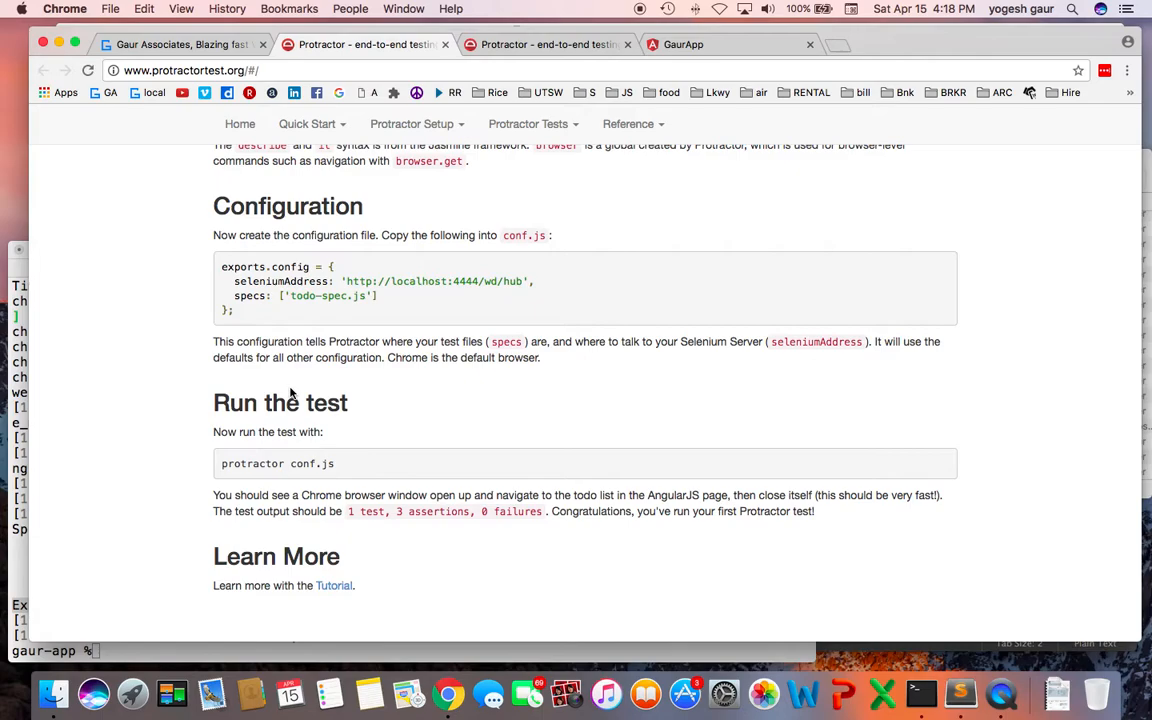
{"action": "mouse_move", "coordinate": [656, 14]}
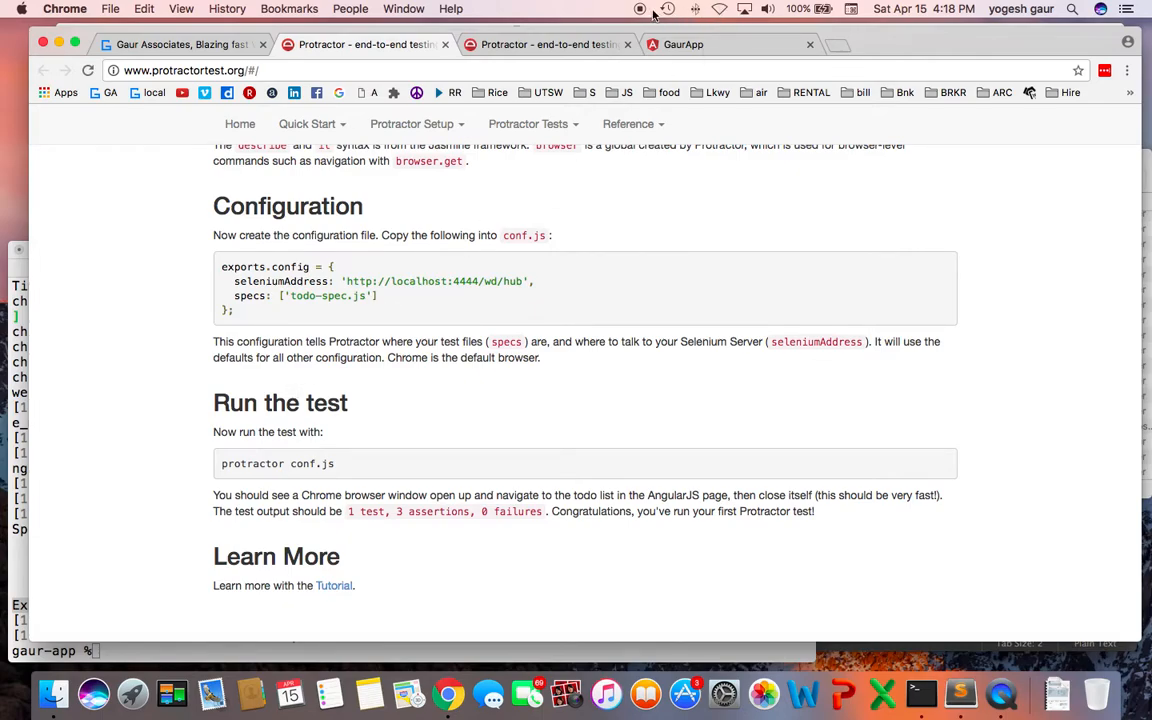